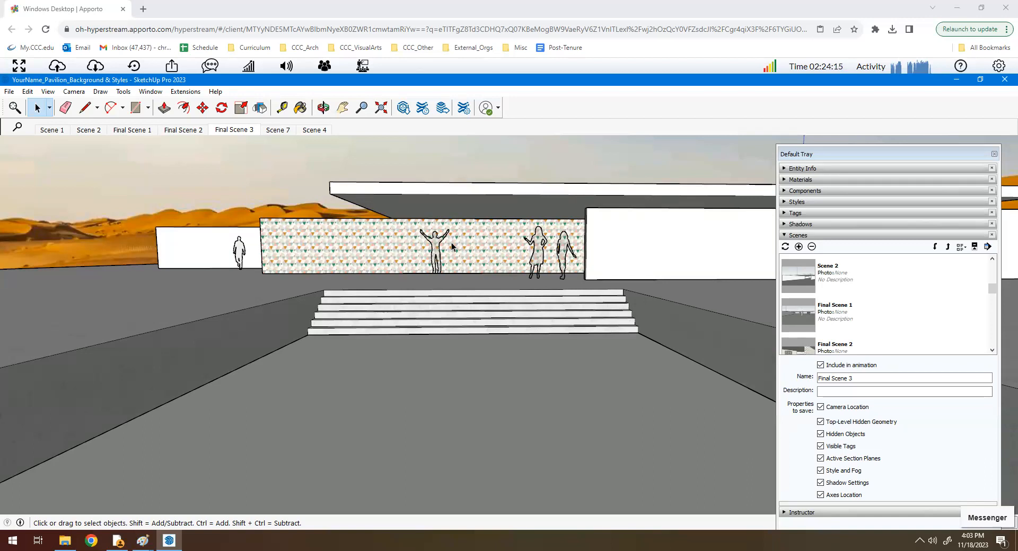
mouse_move(755, 144)
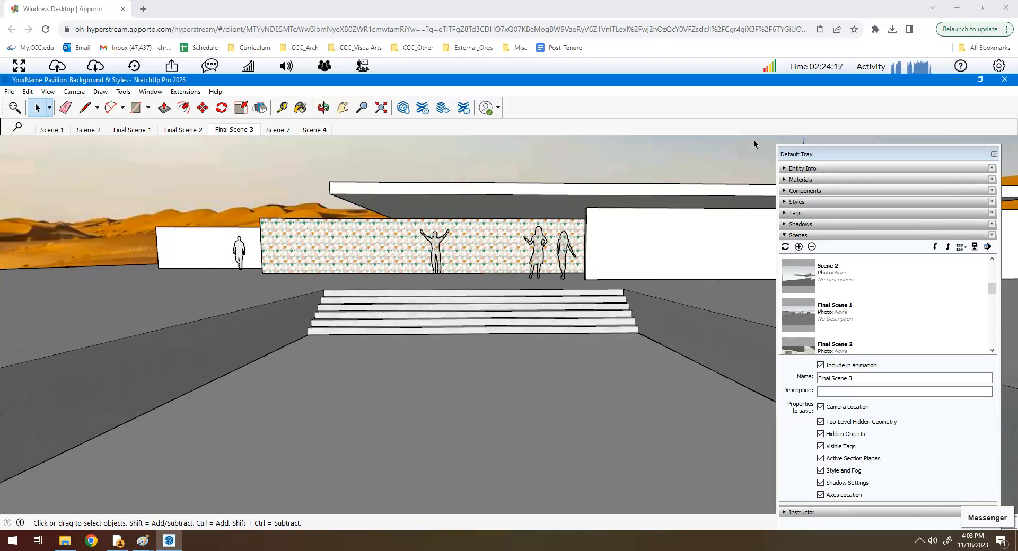
mouse_move(749, 195)
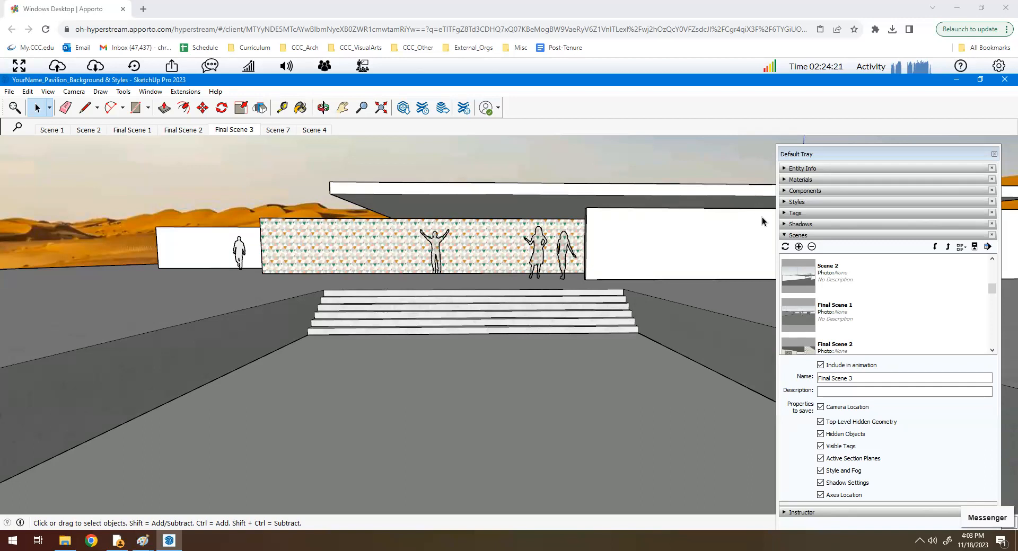
mouse_move(772, 263)
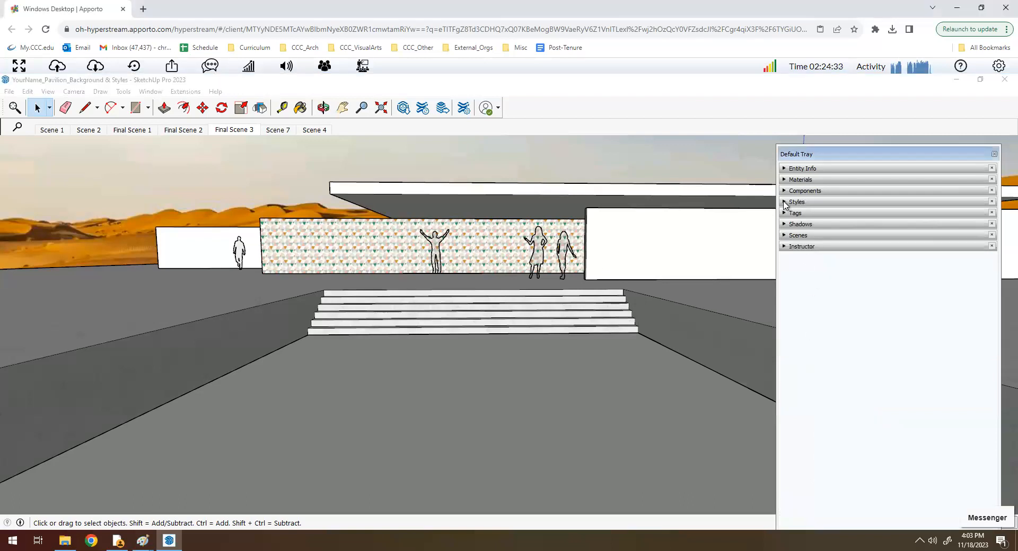
Replace Style1 with Architectural Design Style from the In Model style collection
click(796, 202)
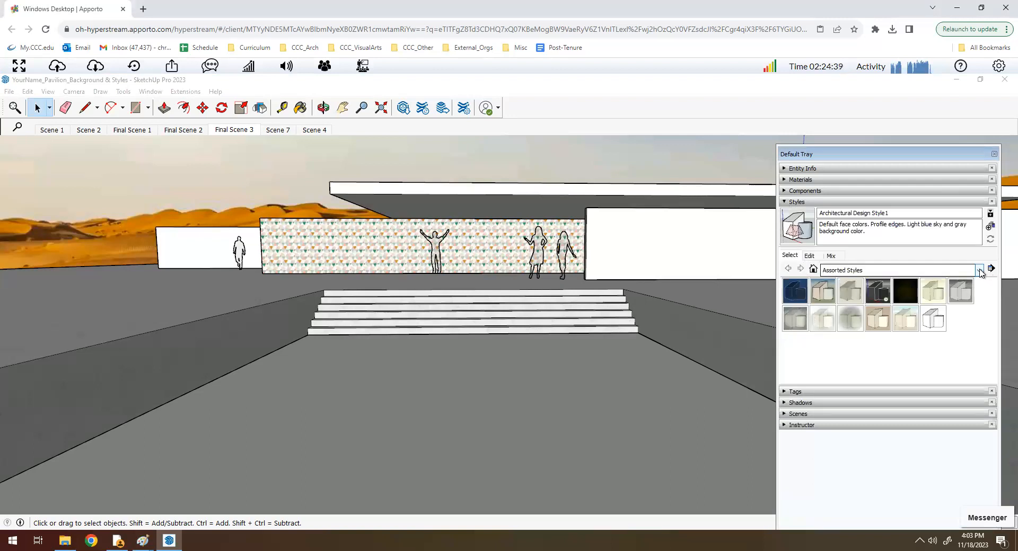
click(980, 271)
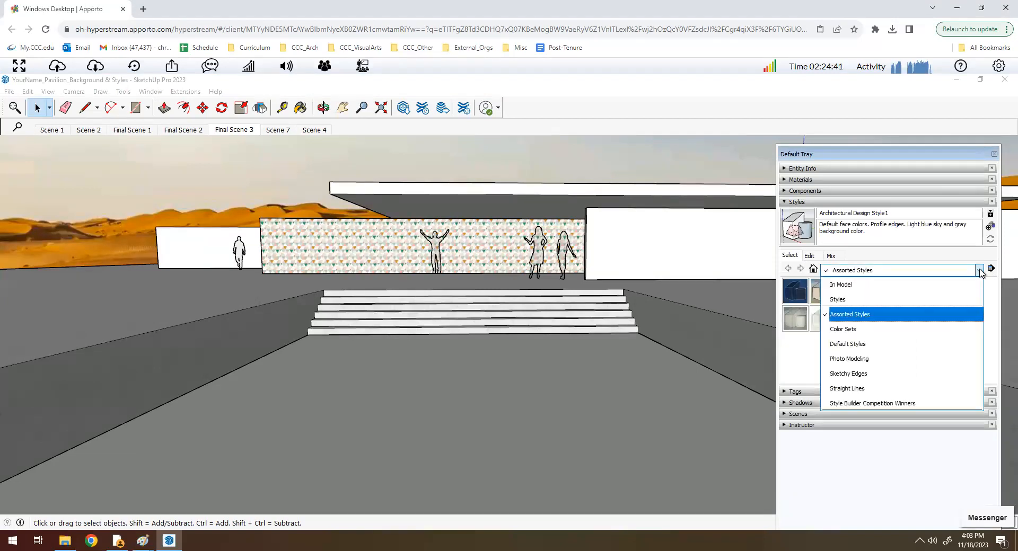
click(842, 284)
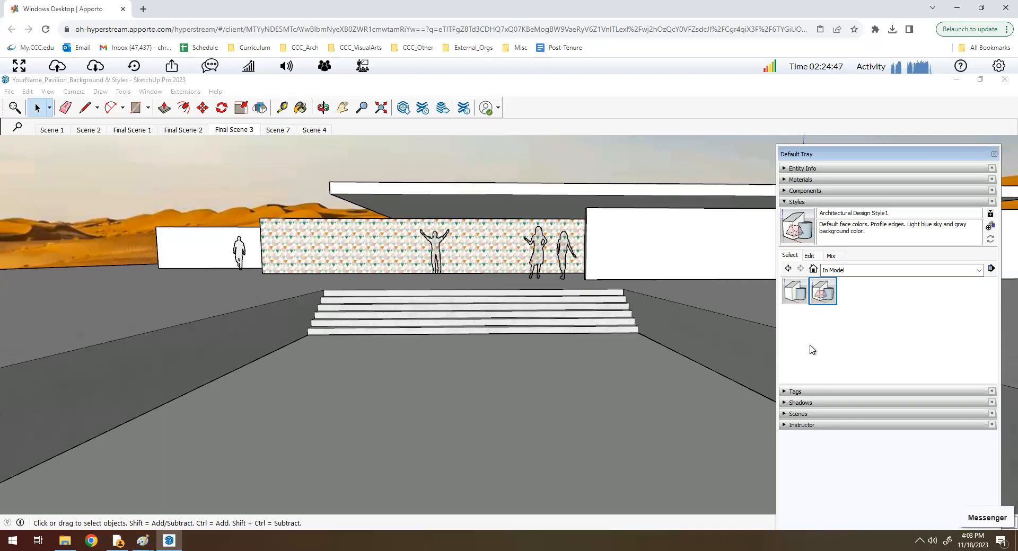
mouse_move(760, 289)
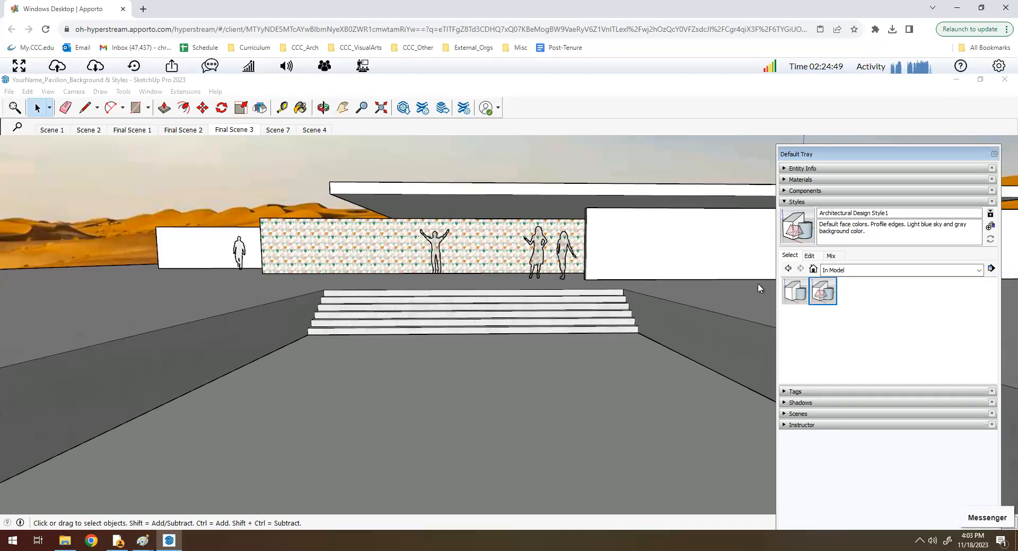
mouse_move(842, 290)
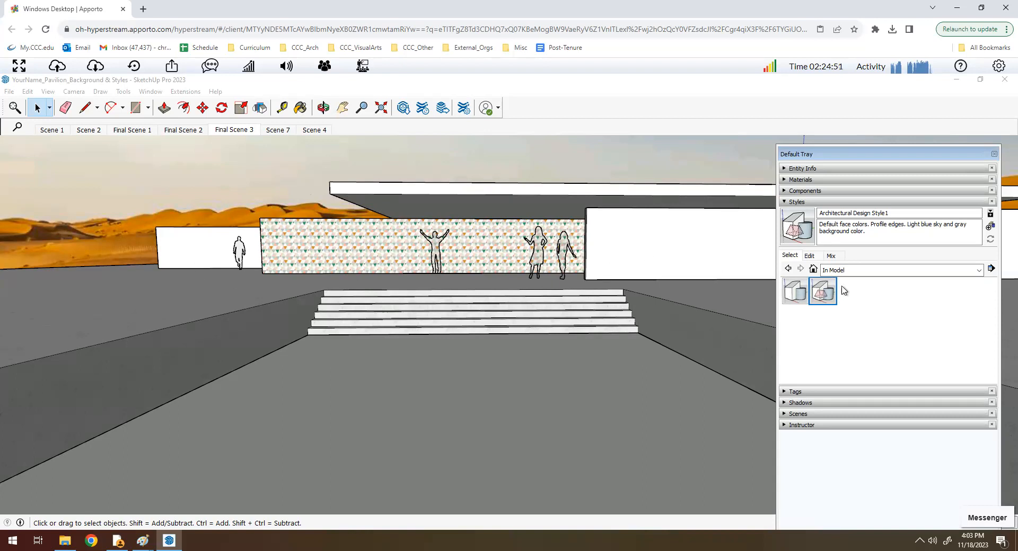
mouse_move(822, 292)
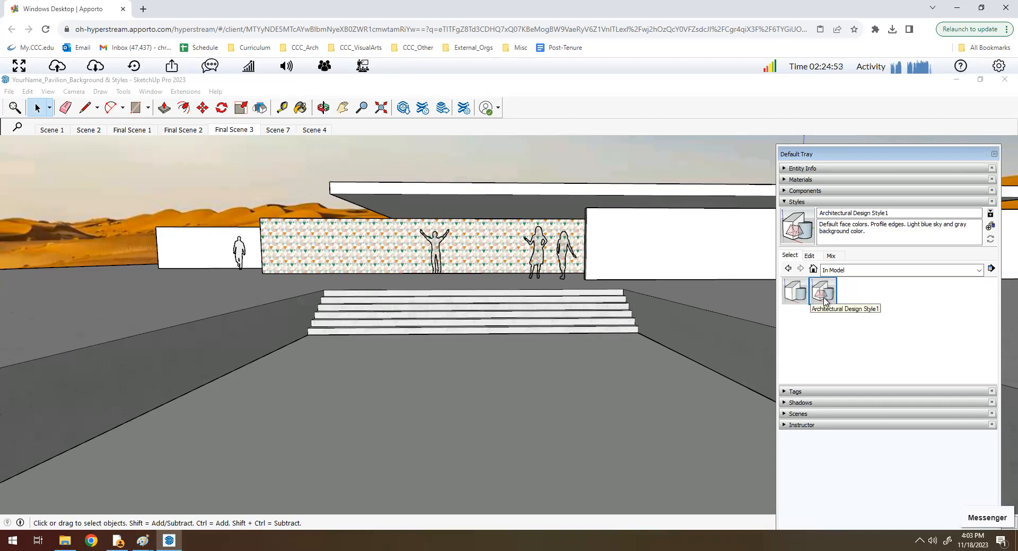
click(794, 291)
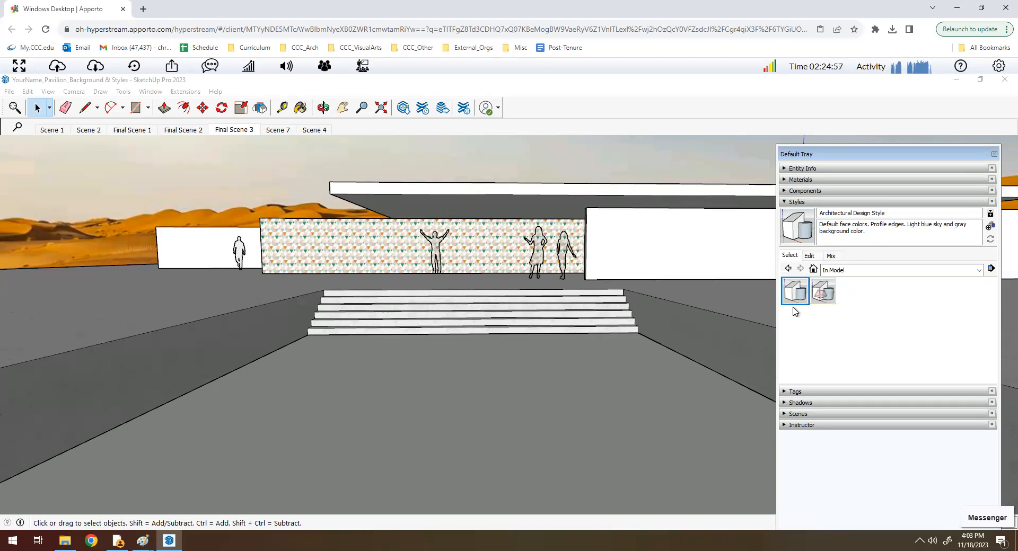
mouse_move(864, 321)
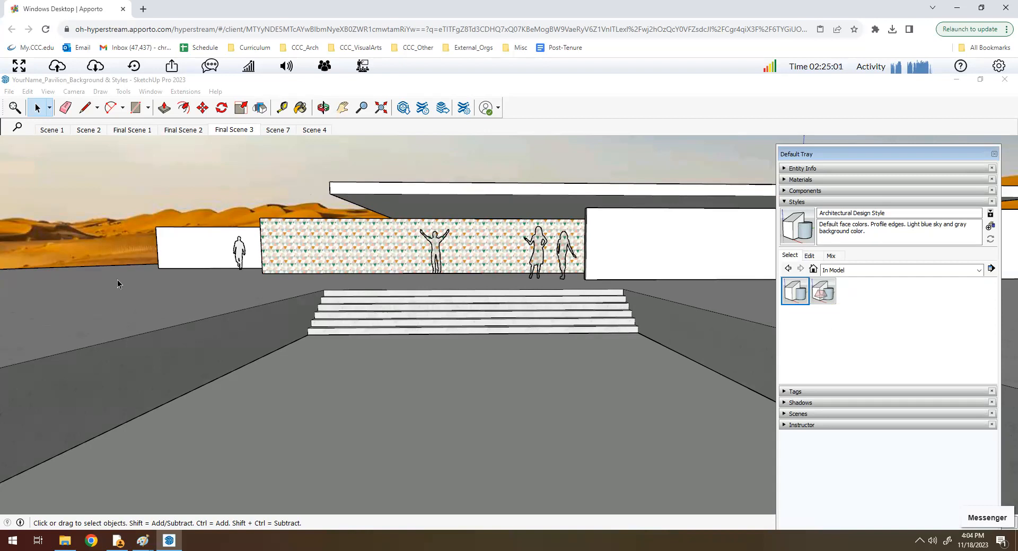
mouse_move(607, 314)
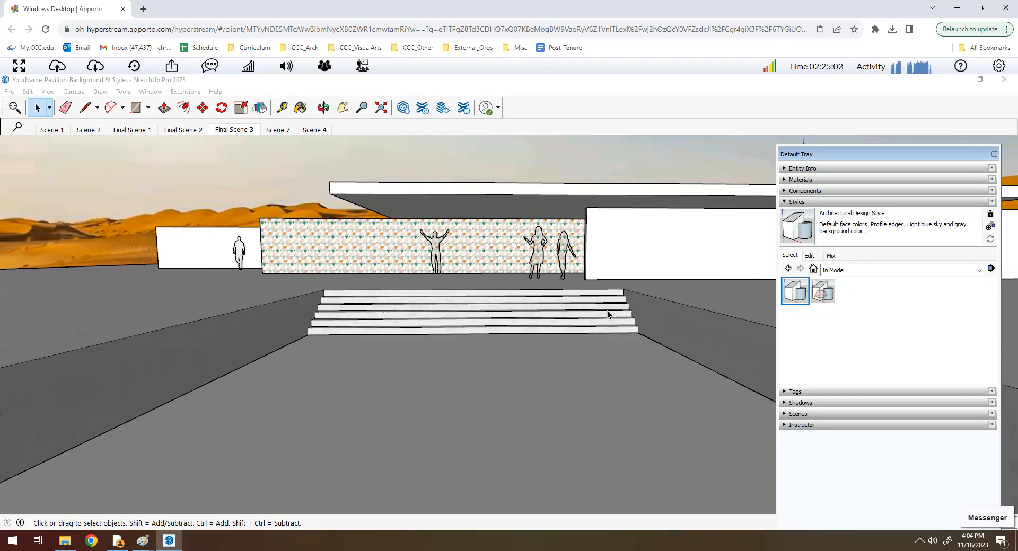
mouse_move(896, 305)
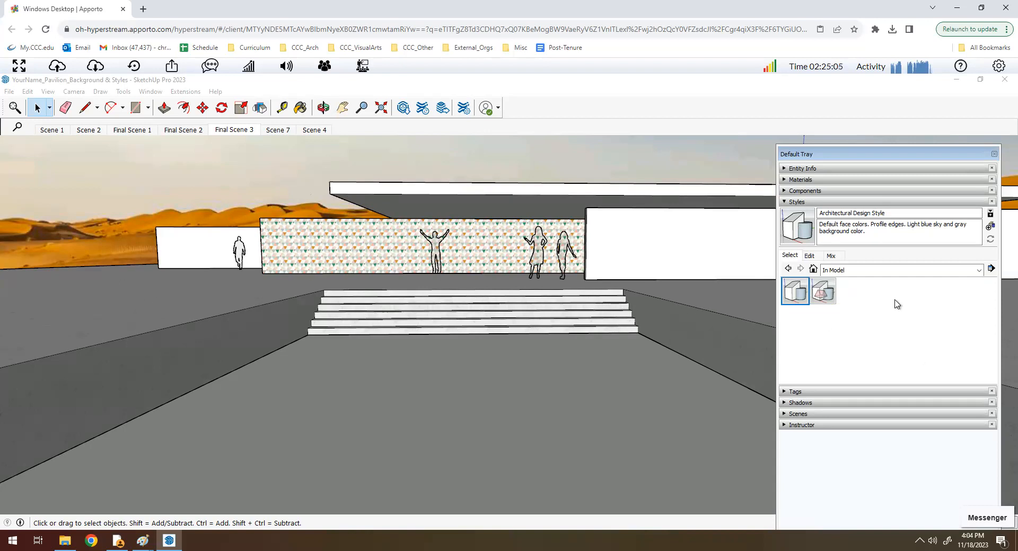
click(979, 270)
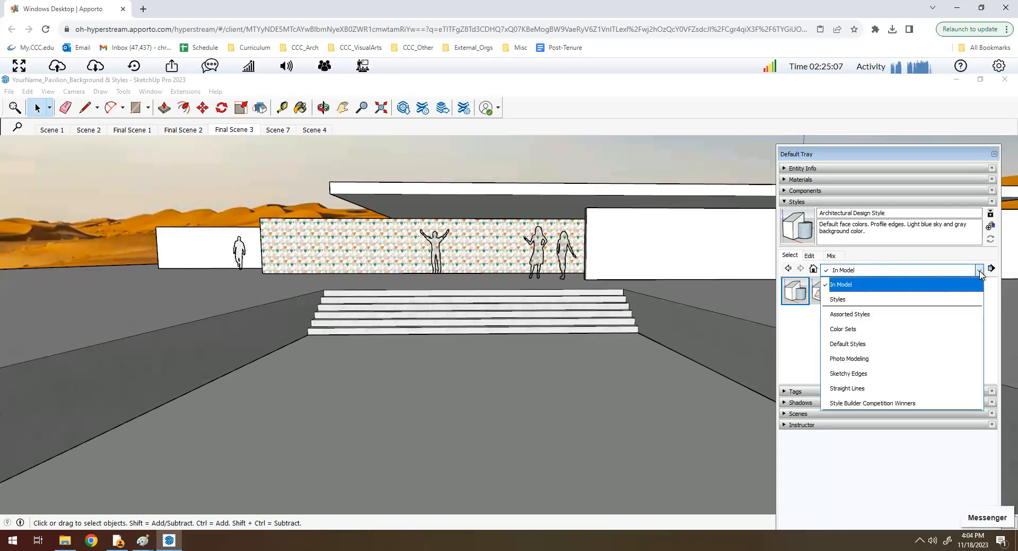
mouse_move(874, 373)
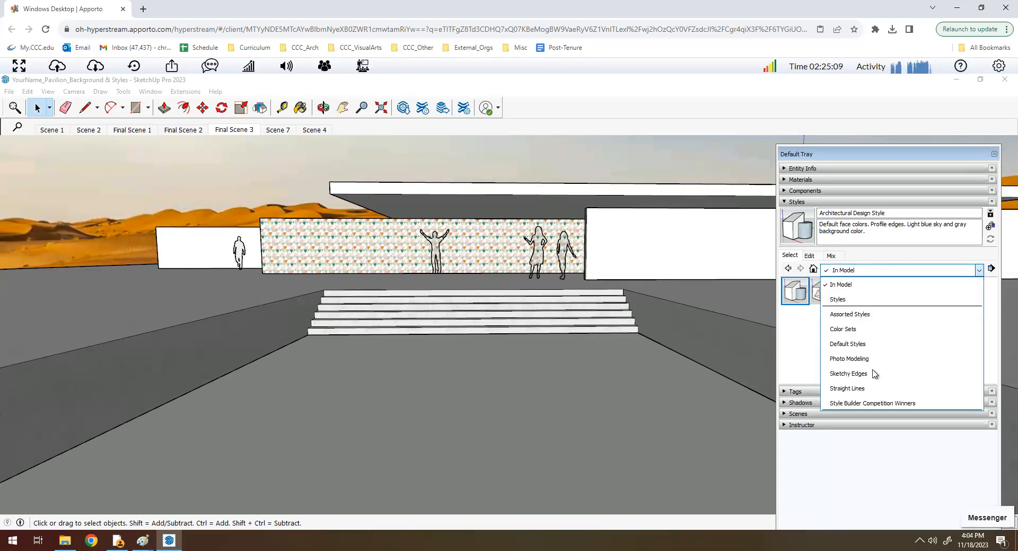
mouse_move(849, 315)
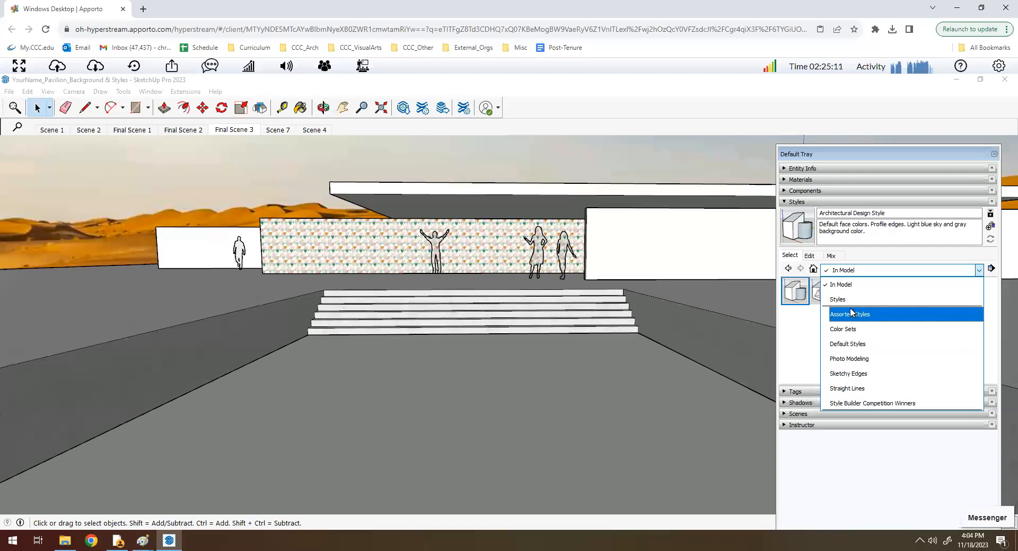
mouse_move(844, 318)
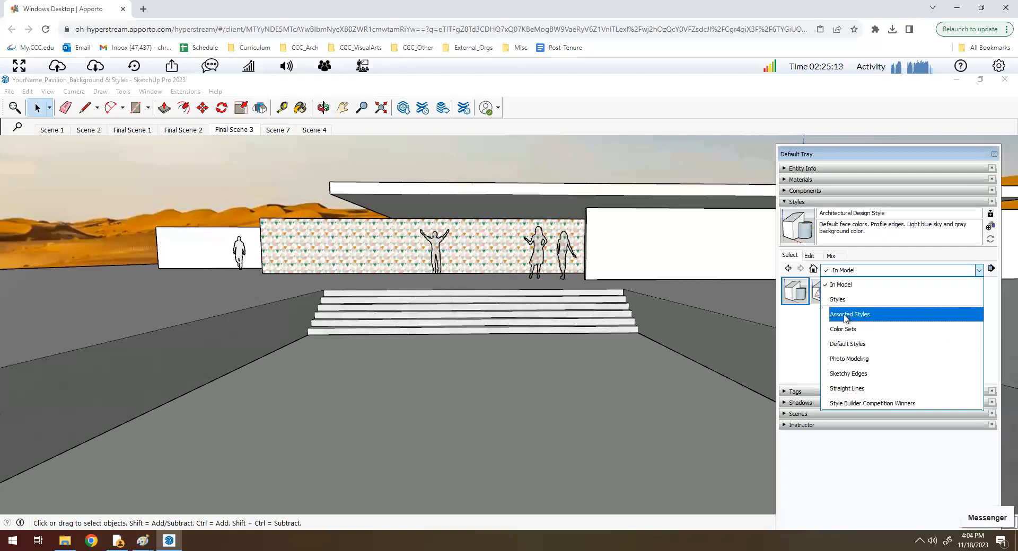
Preview the Blueprint and Brush Strokes on Canvas styles from Assorted Styles
click(850, 314)
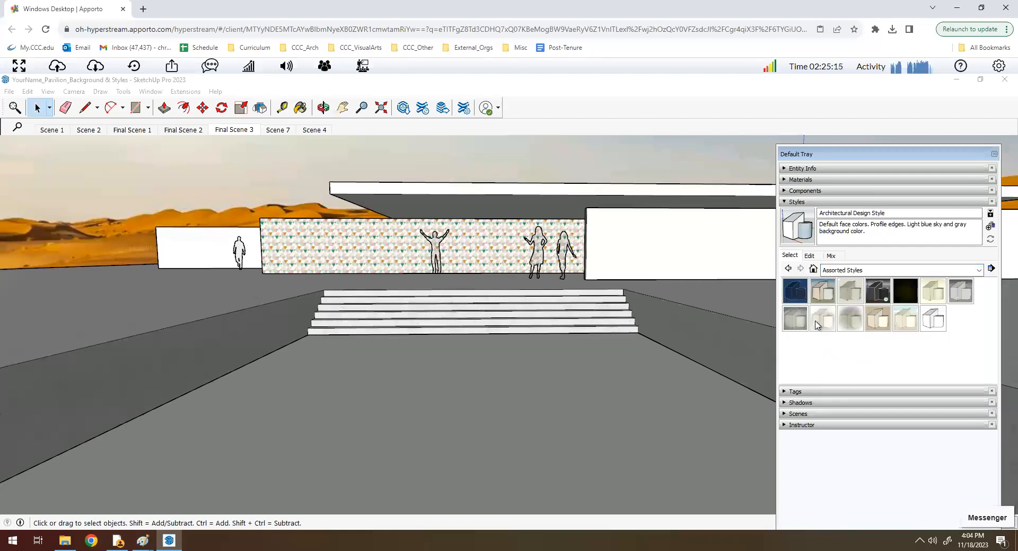
click(794, 291)
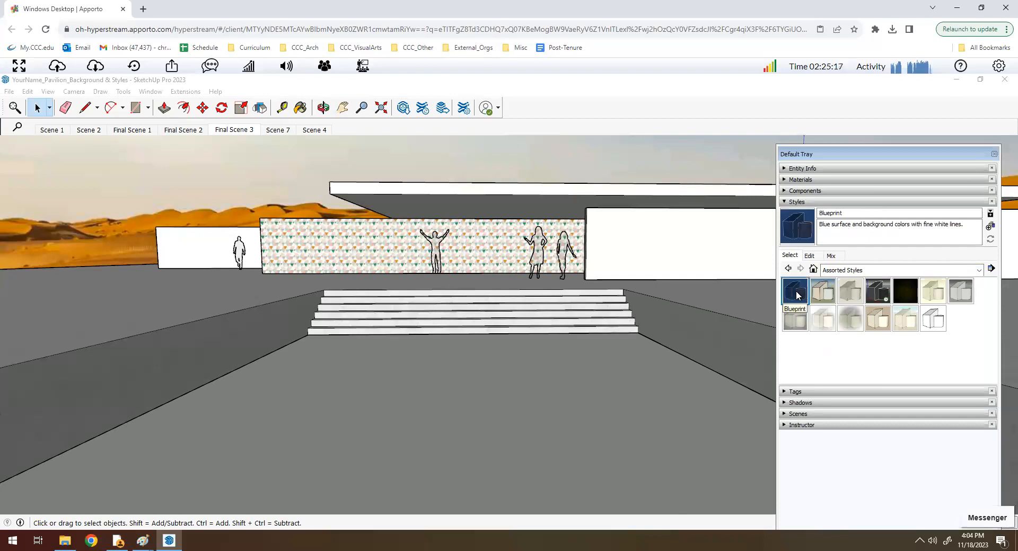
click(821, 291)
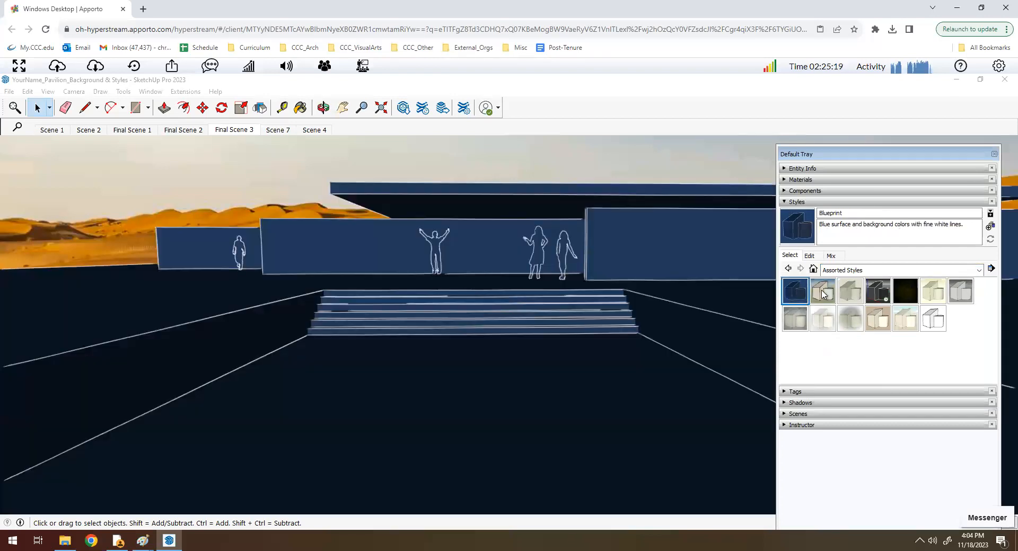
mouse_move(822, 297)
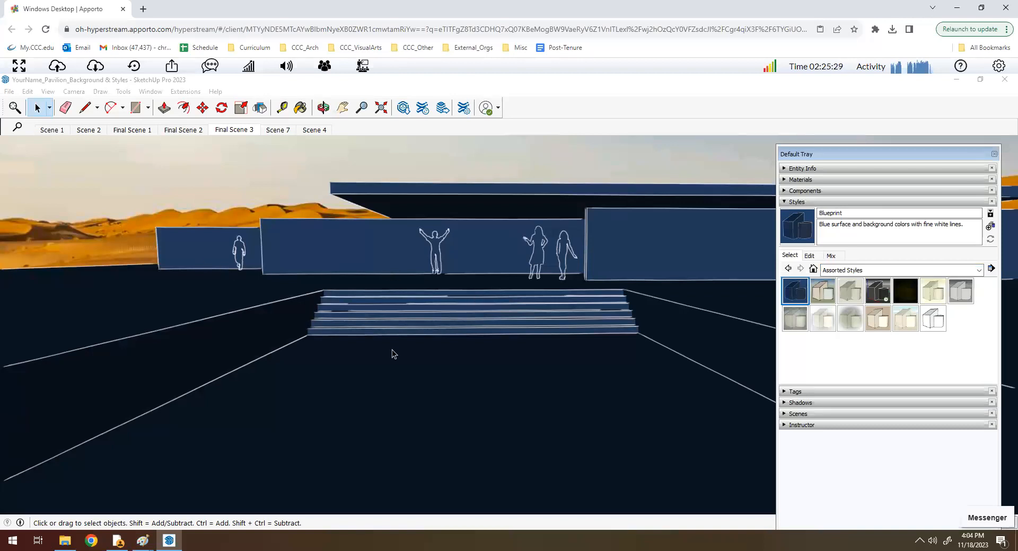
mouse_move(518, 299)
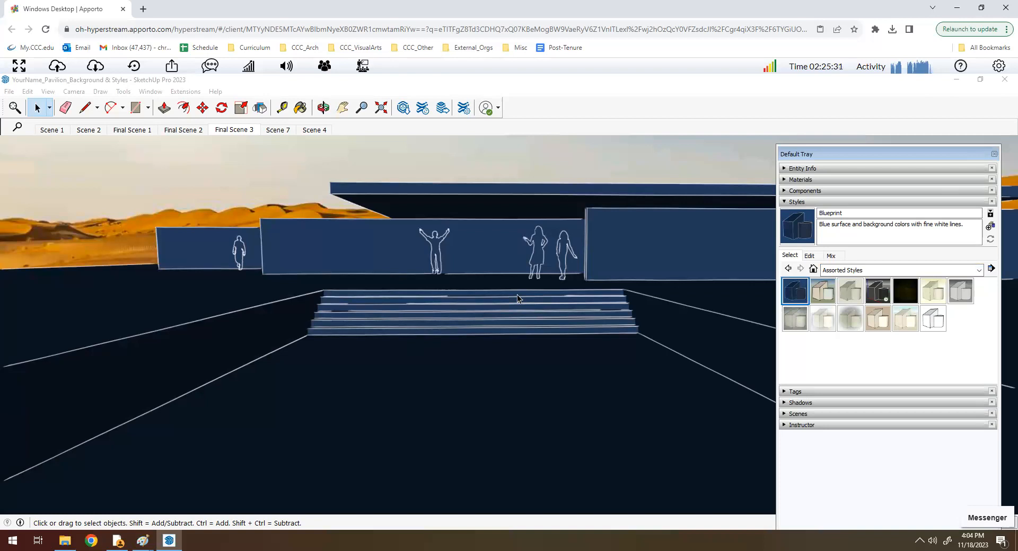
mouse_move(116, 239)
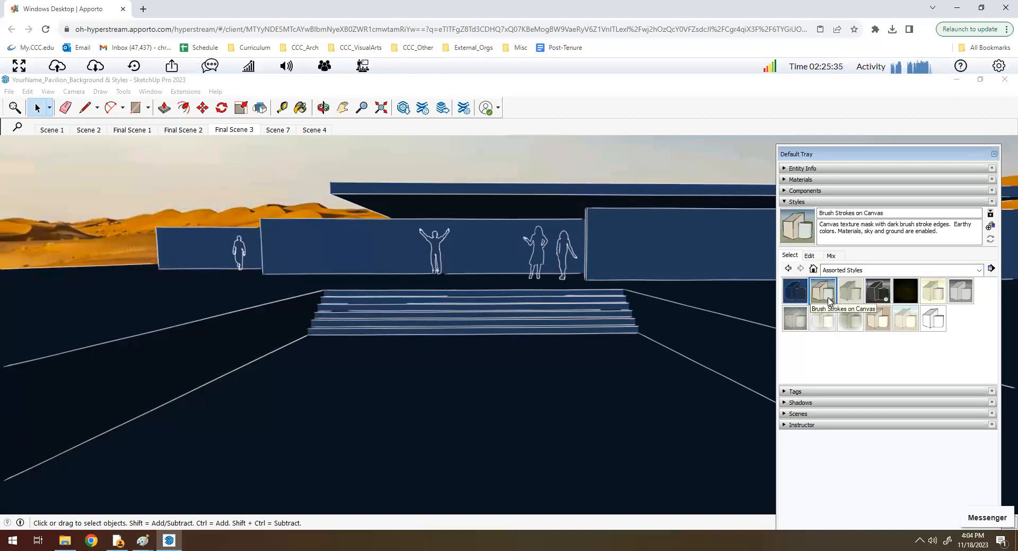
click(821, 290)
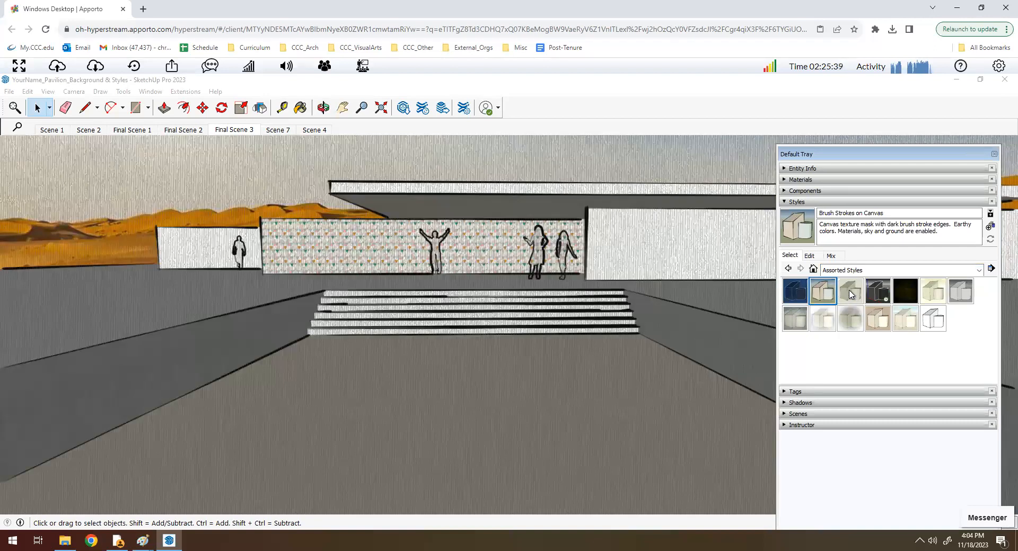
mouse_move(849, 291)
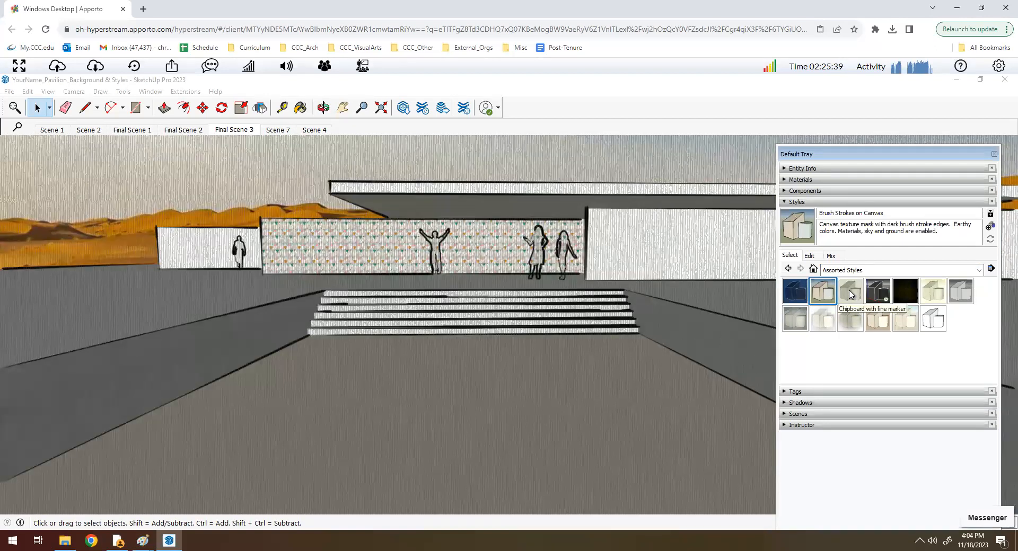
Try Chipboard, Generic CAD, Monochrome Screen, Pencil on Tracing Paper, PSO Cursive and PSO Graded
click(850, 291)
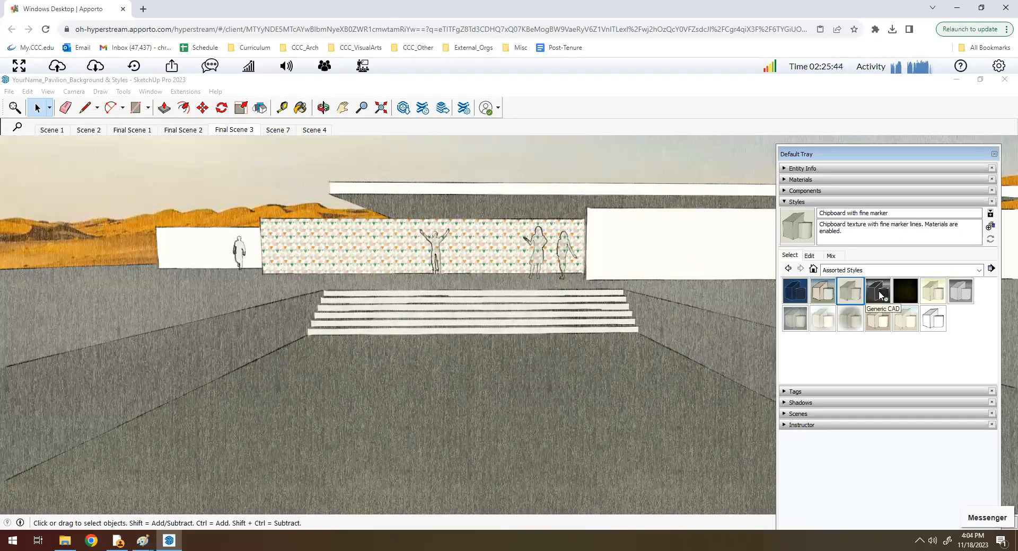
click(878, 291)
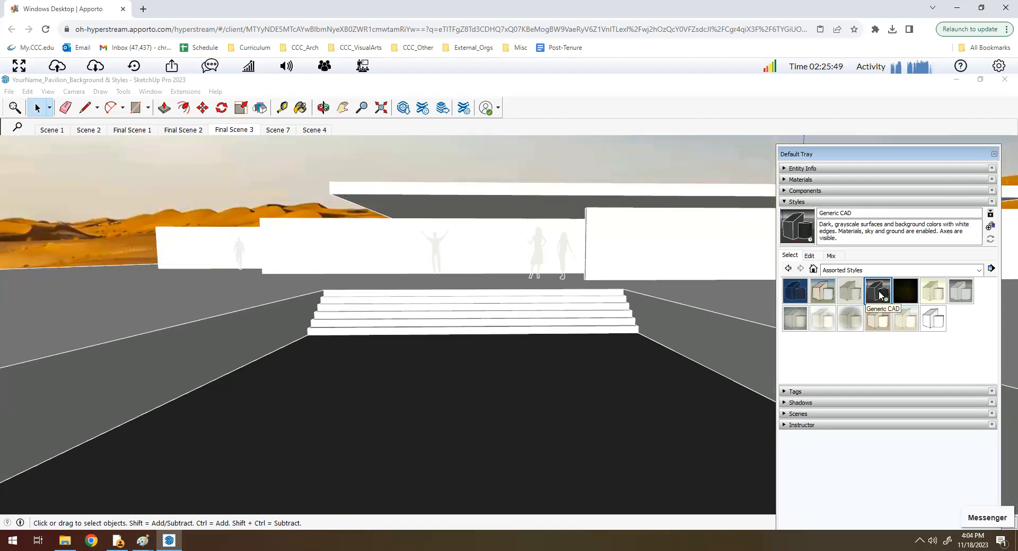
click(905, 290)
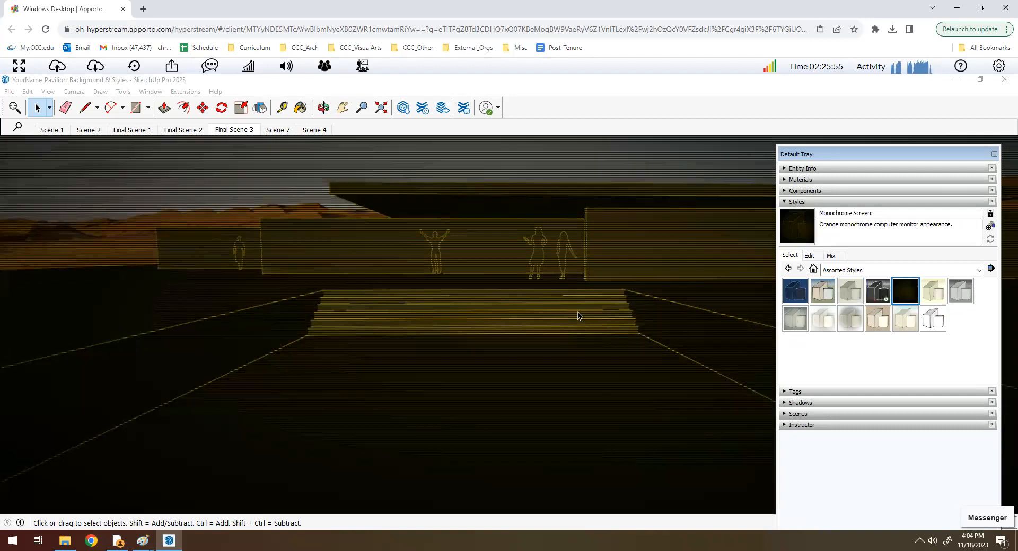
mouse_move(385, 265)
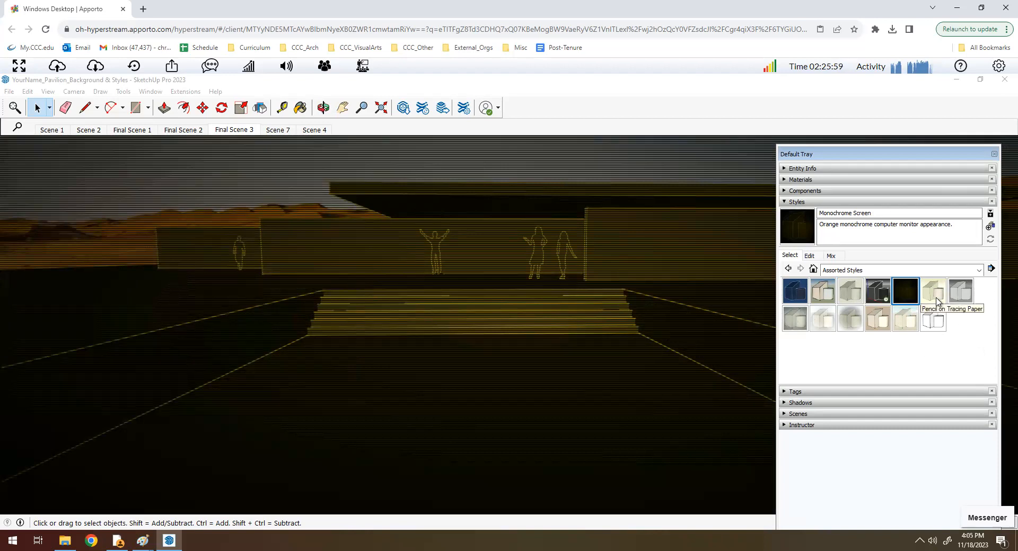
click(933, 291)
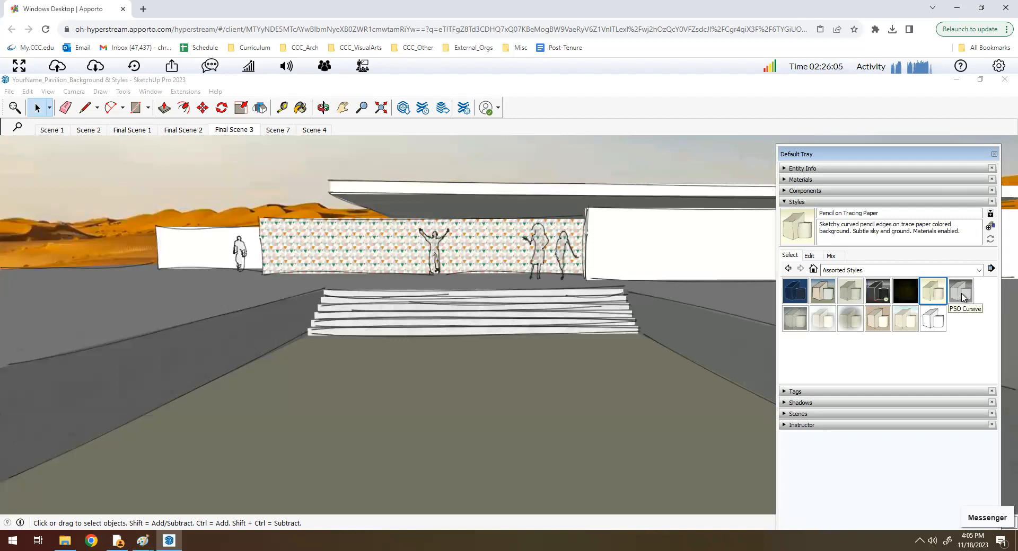
click(961, 291)
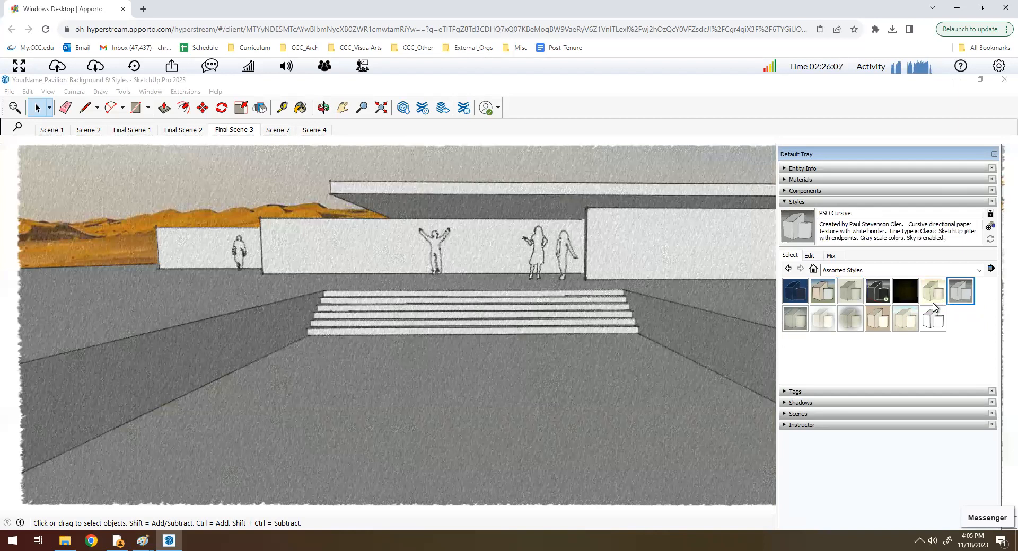
click(795, 318)
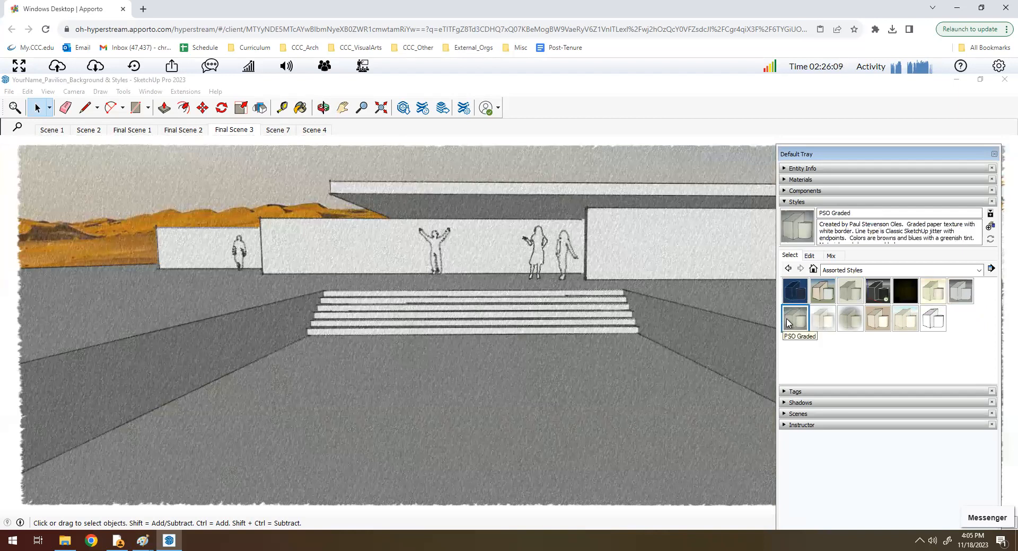
Preview the Browns and Cammo styles from the Color Sets collection
click(980, 271)
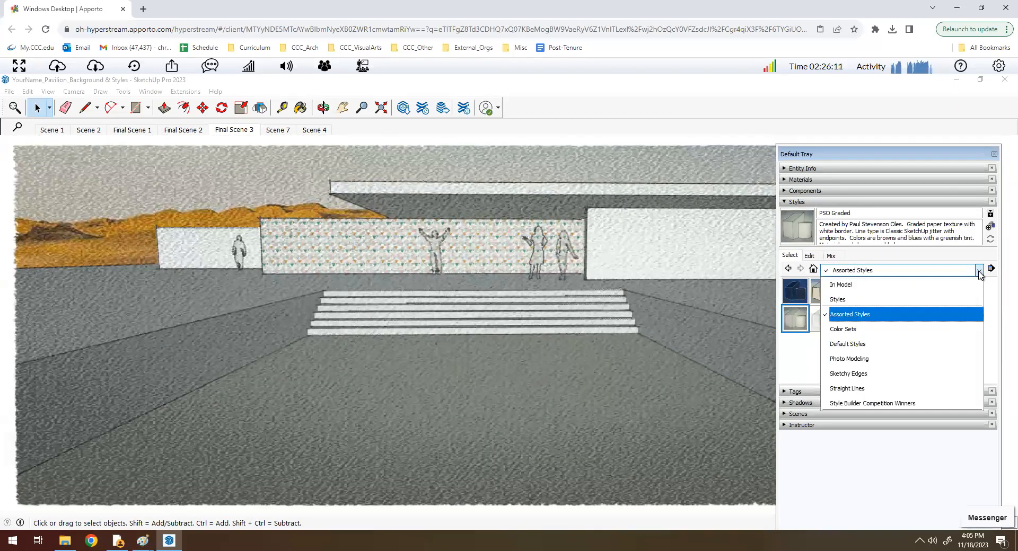
mouse_move(843, 330)
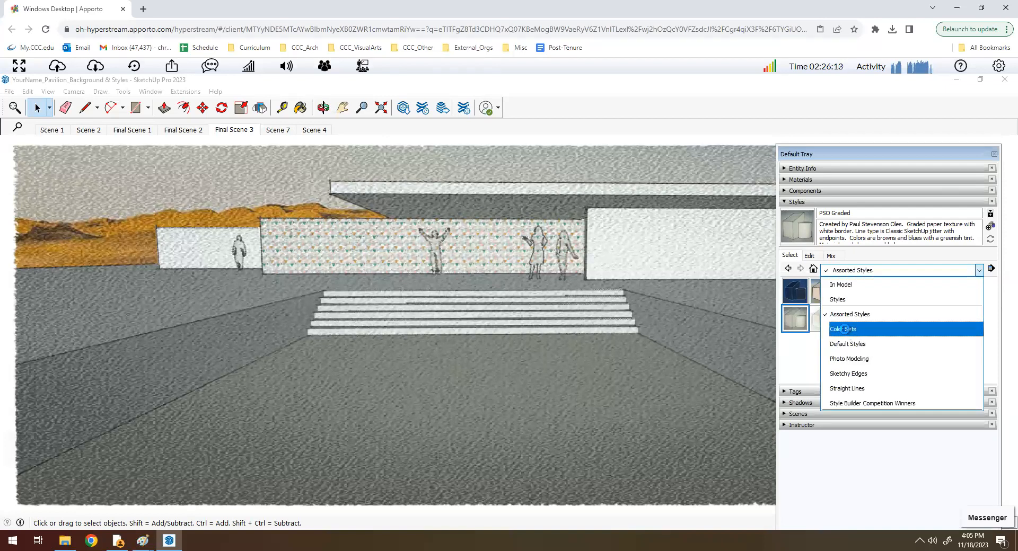
click(845, 329)
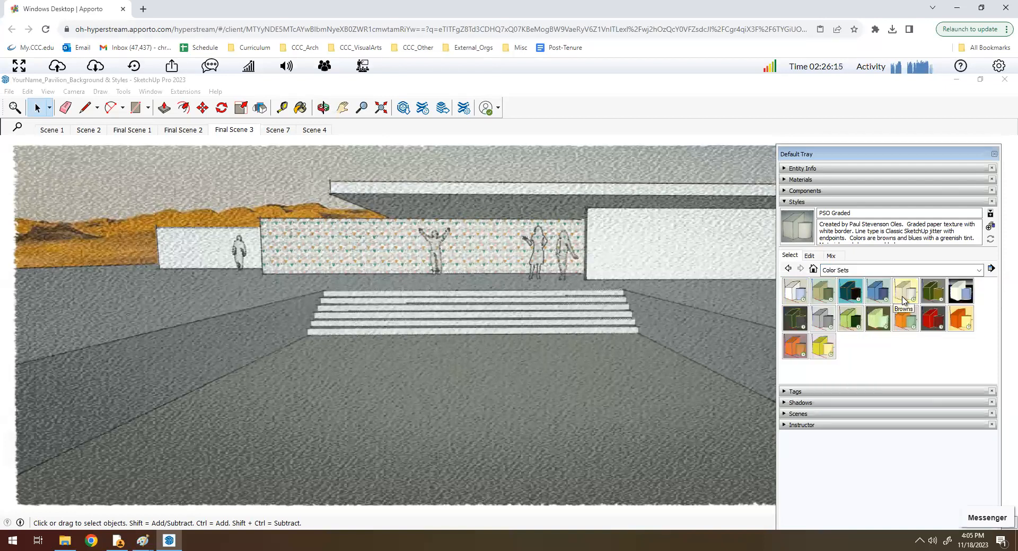
click(905, 291)
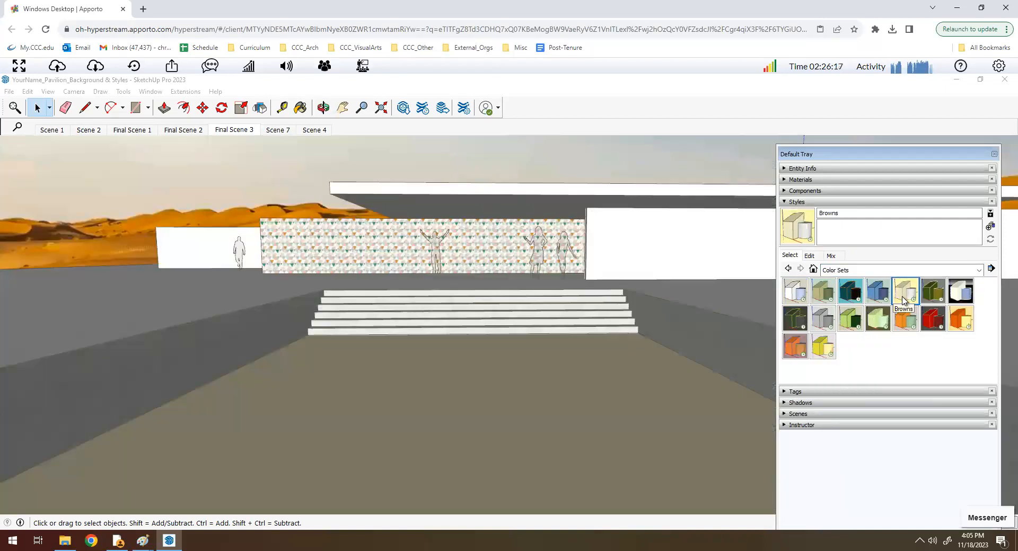
click(932, 291)
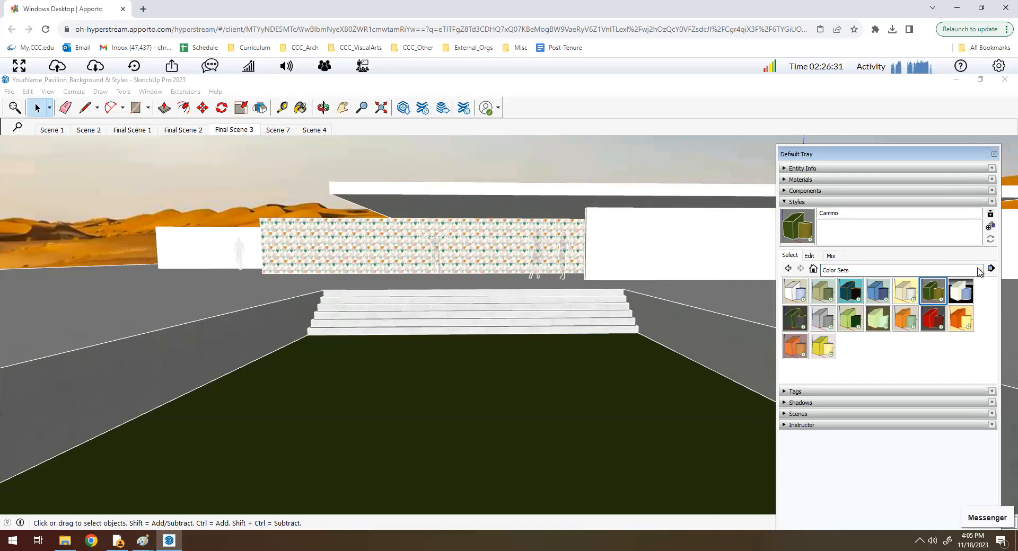
Apply Chipboard with fine marker from the Assorted Styles collection
click(991, 269)
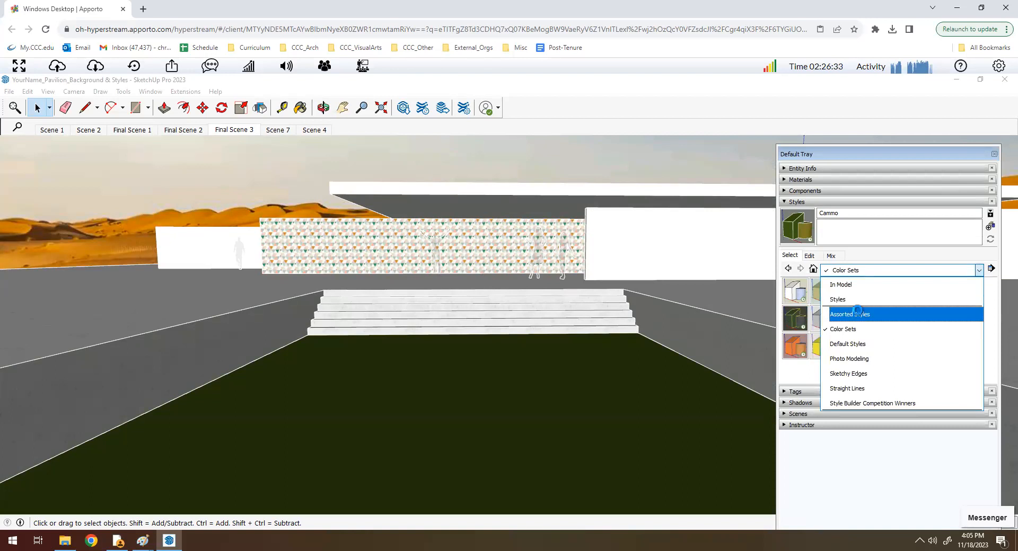
click(849, 314)
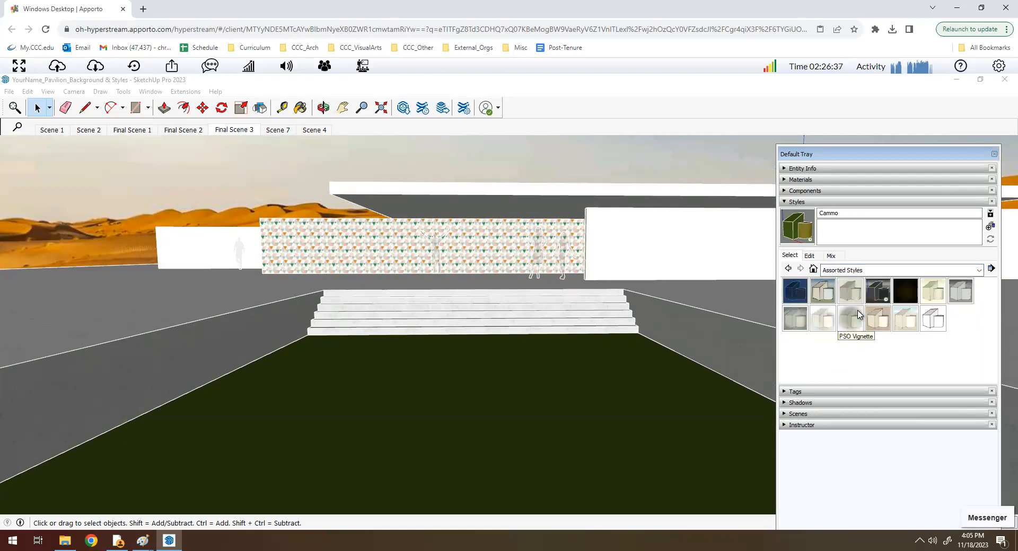
mouse_move(850, 299)
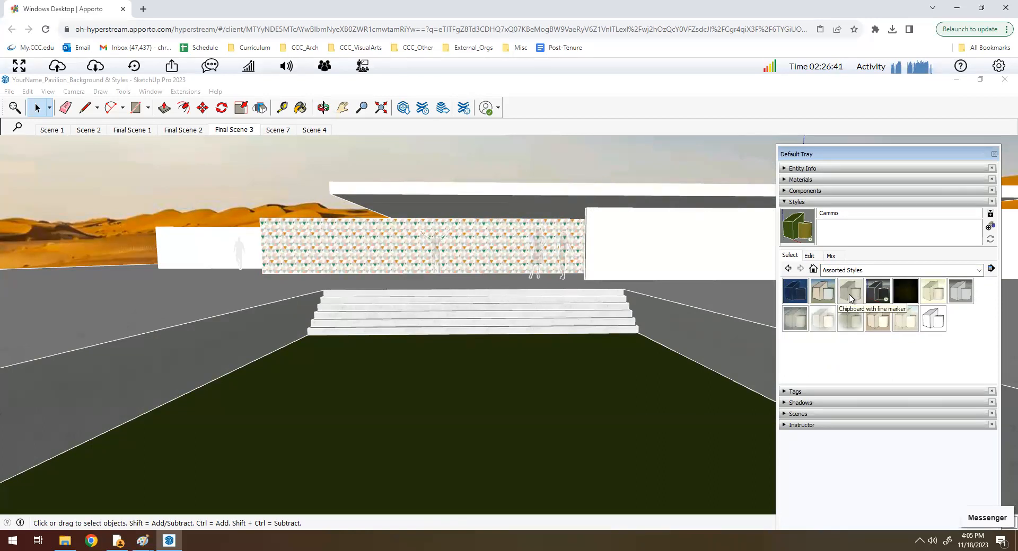
click(849, 291)
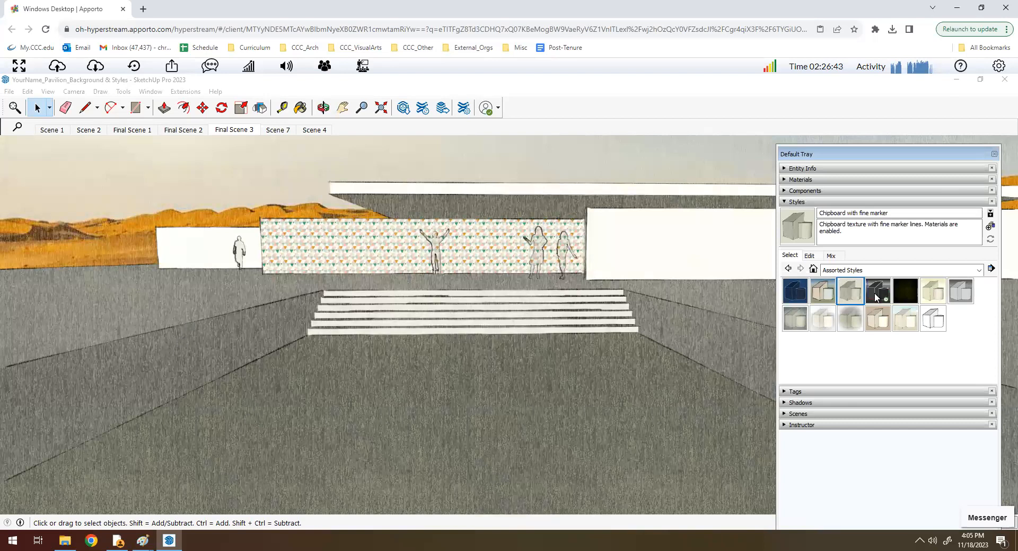
mouse_move(673, 137)
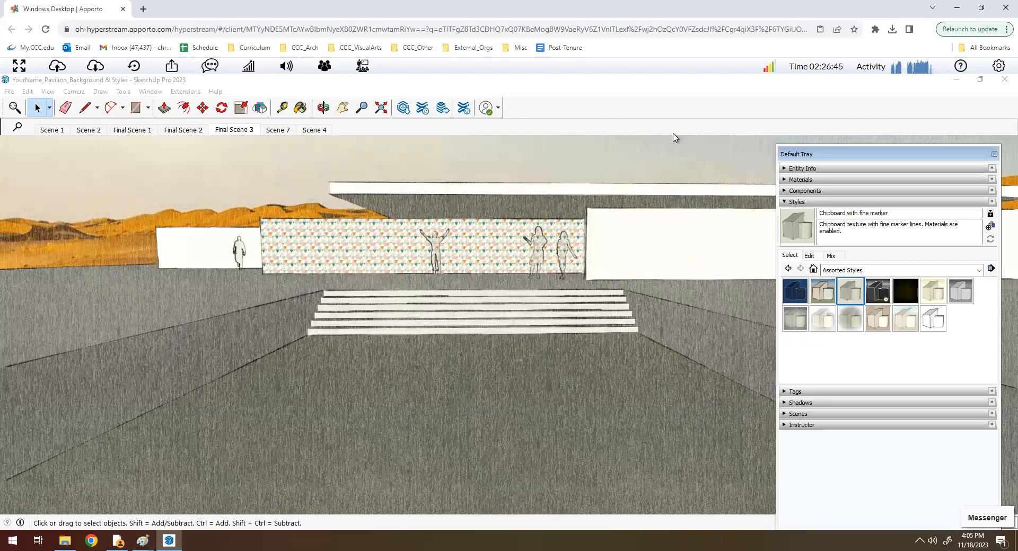
mouse_move(725, 158)
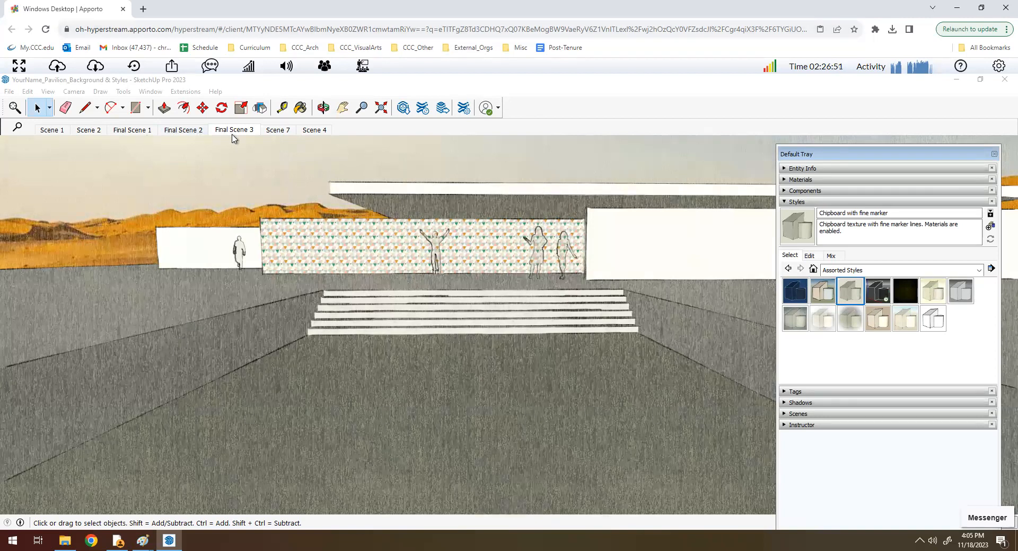
mouse_move(574, 274)
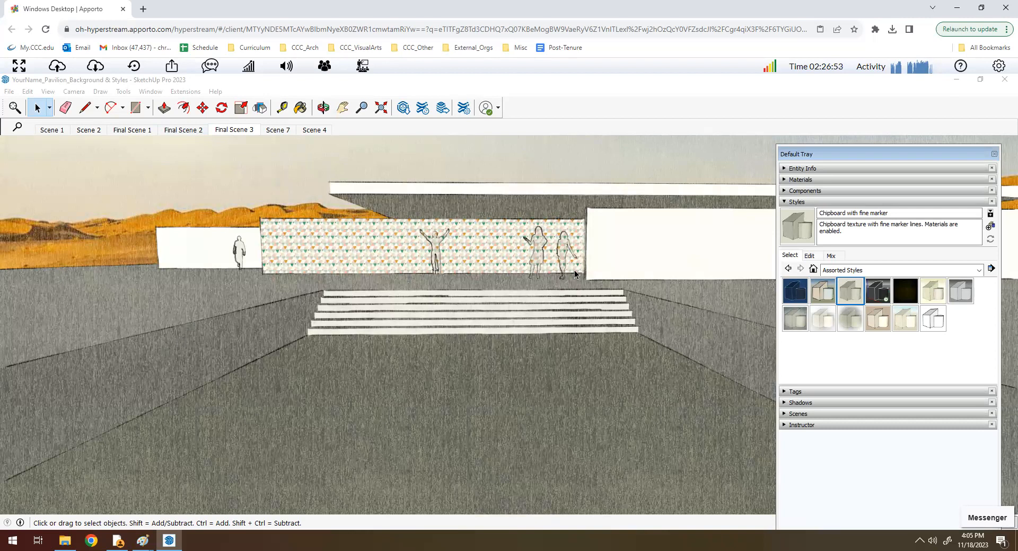
mouse_move(586, 237)
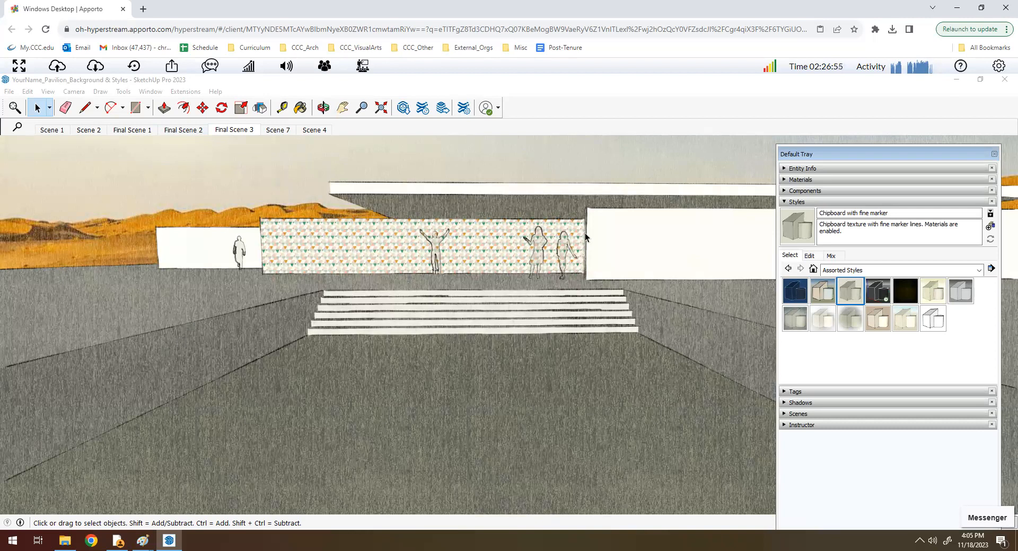
Update Final Scene 3 to save the current sketchy style and camera view
click(221, 107)
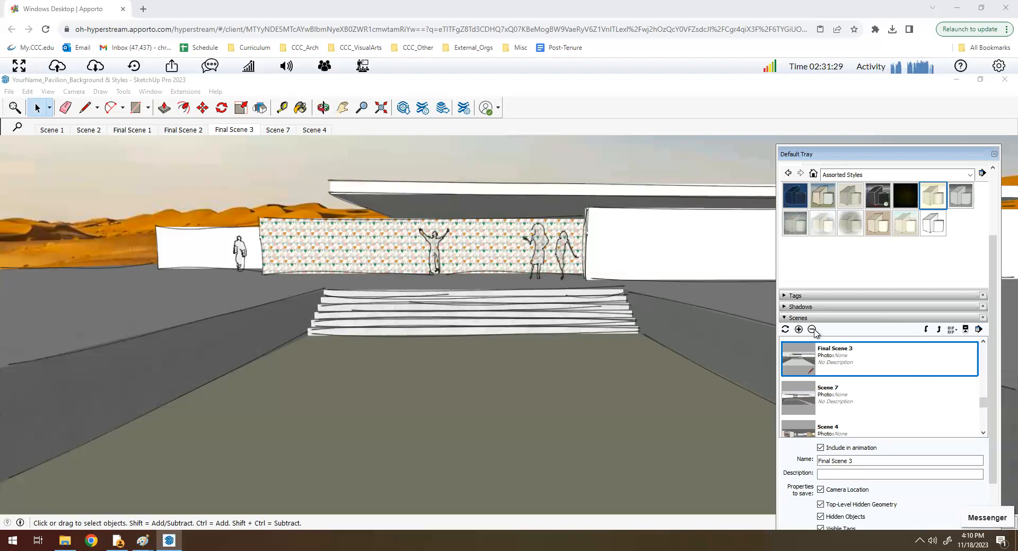
mouse_move(841, 361)
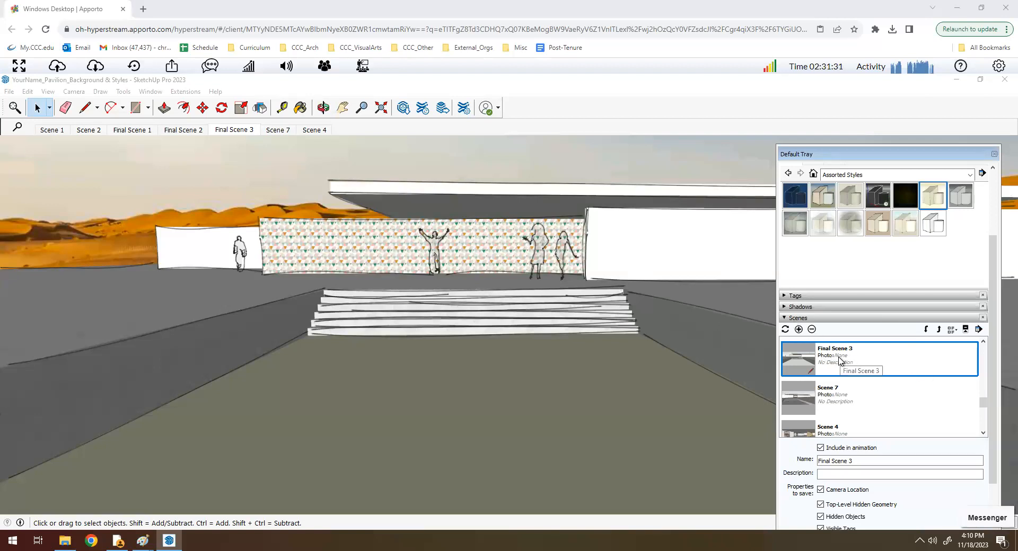
right_click(837, 359)
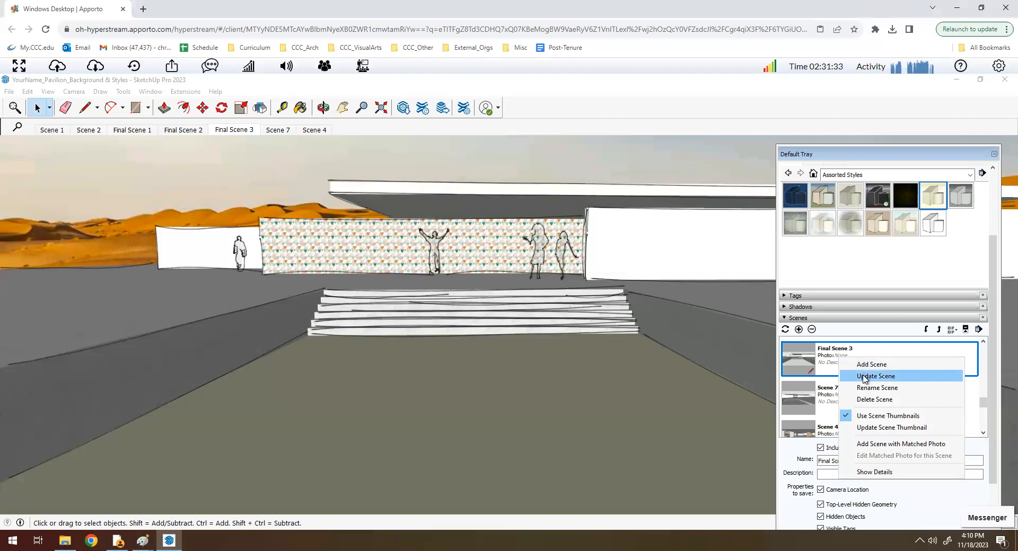
click(876, 375)
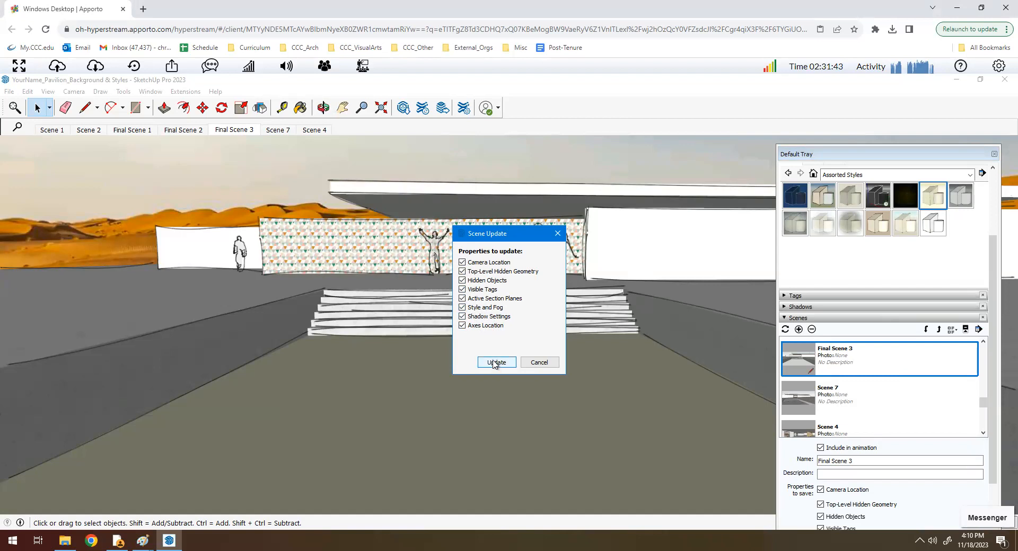
click(495, 362)
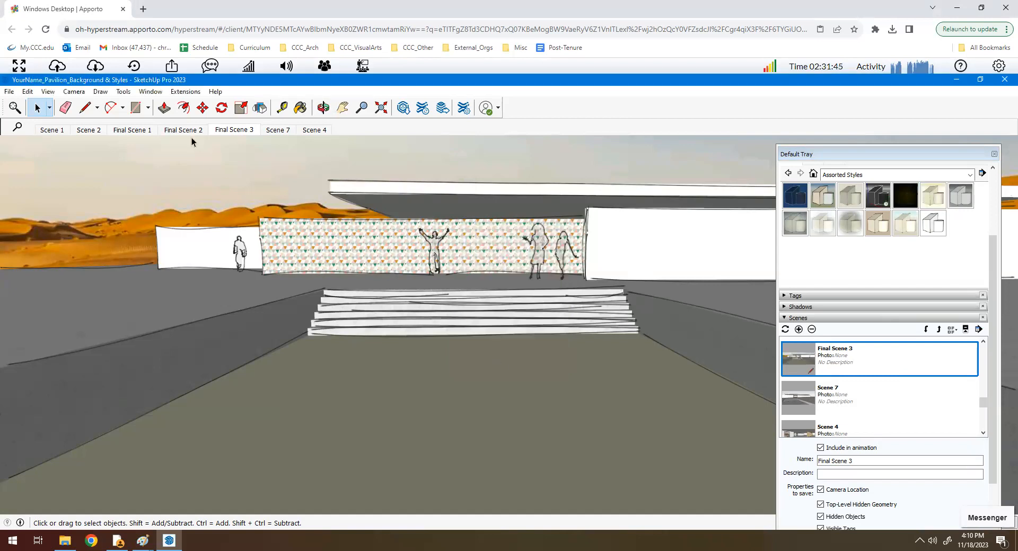
click(183, 129)
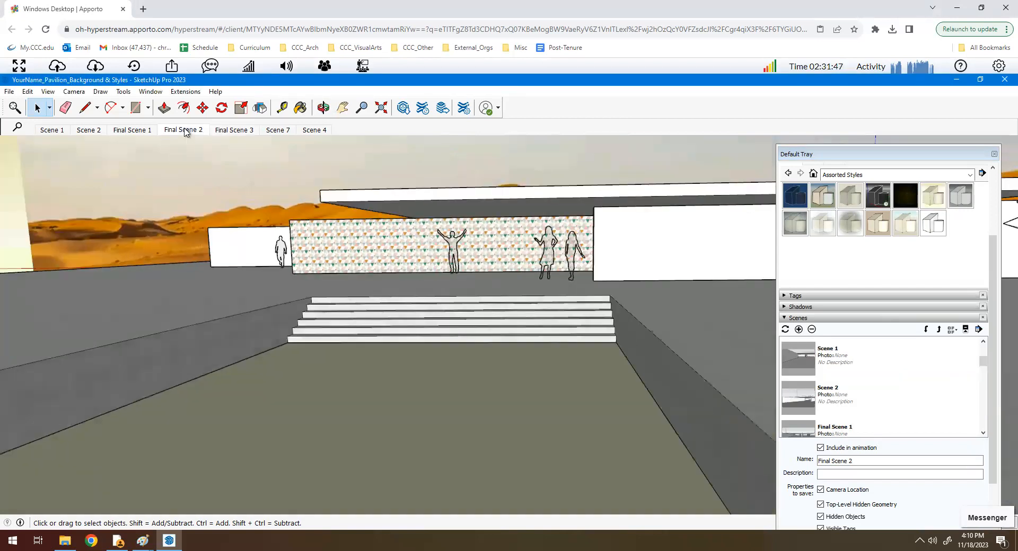
click(233, 130)
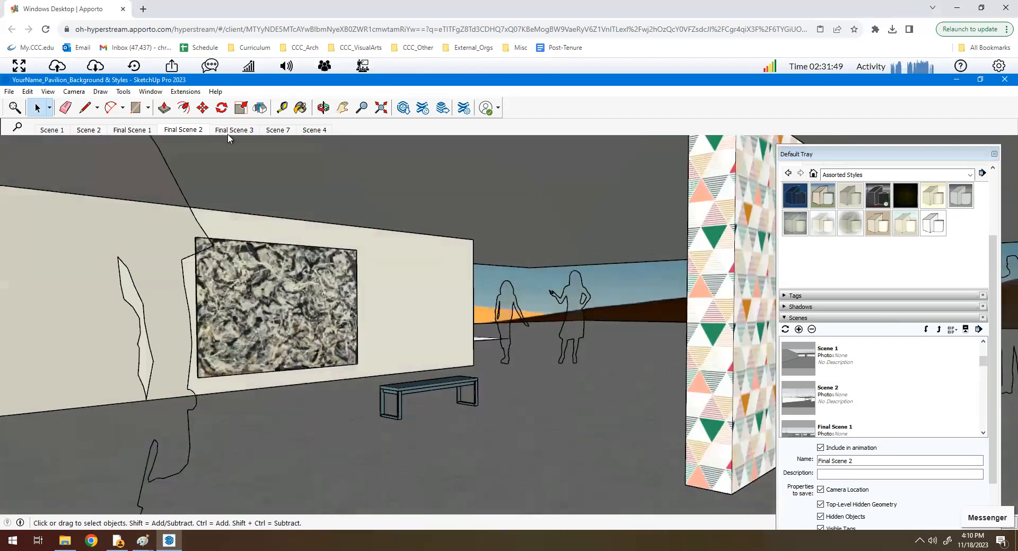
click(234, 130)
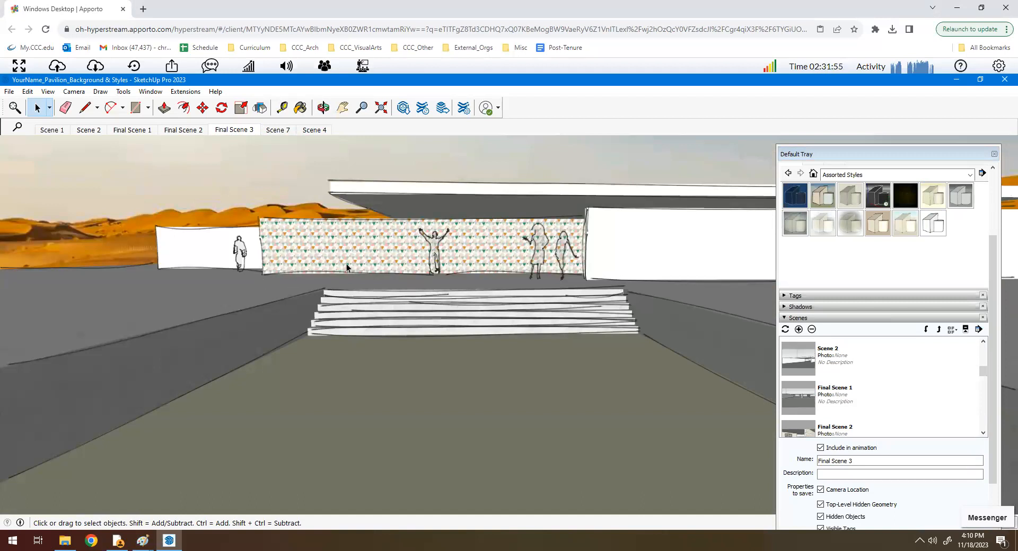
mouse_move(645, 336)
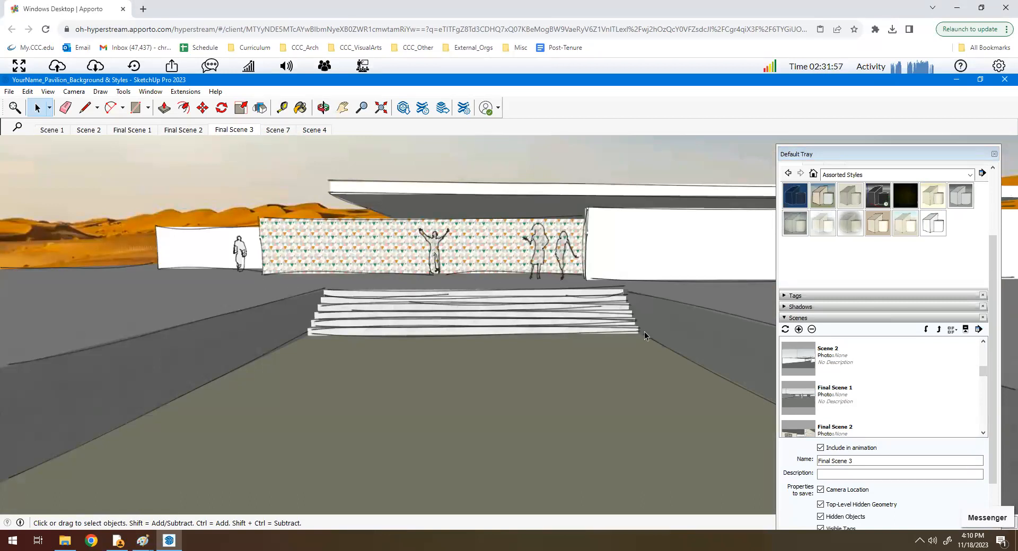
mouse_move(644, 306)
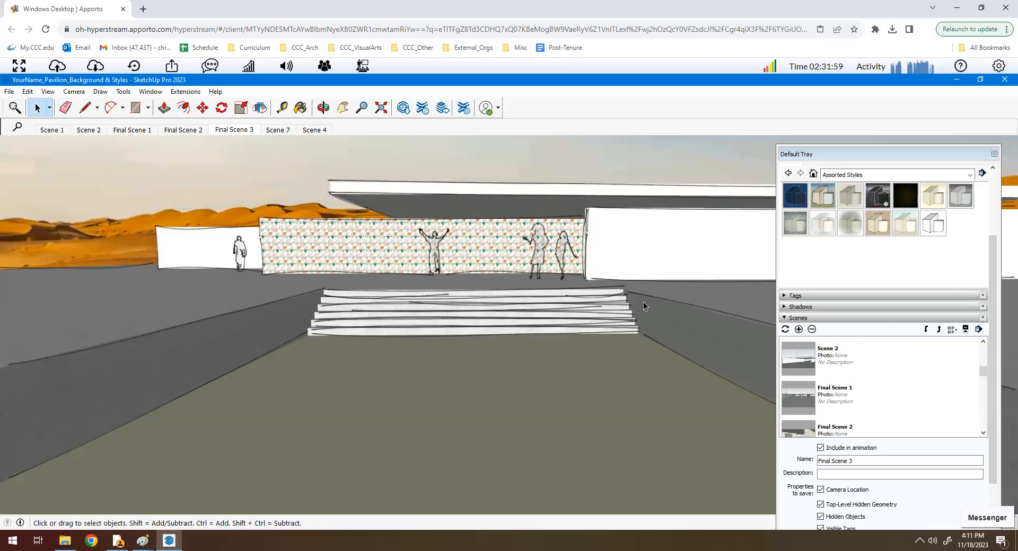
mouse_move(822, 374)
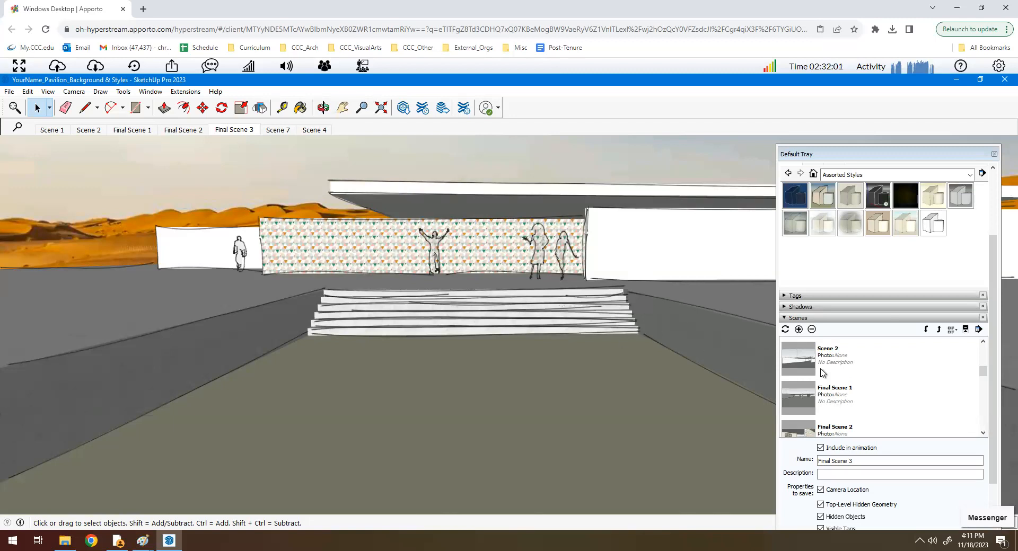
scroll(down, 3)
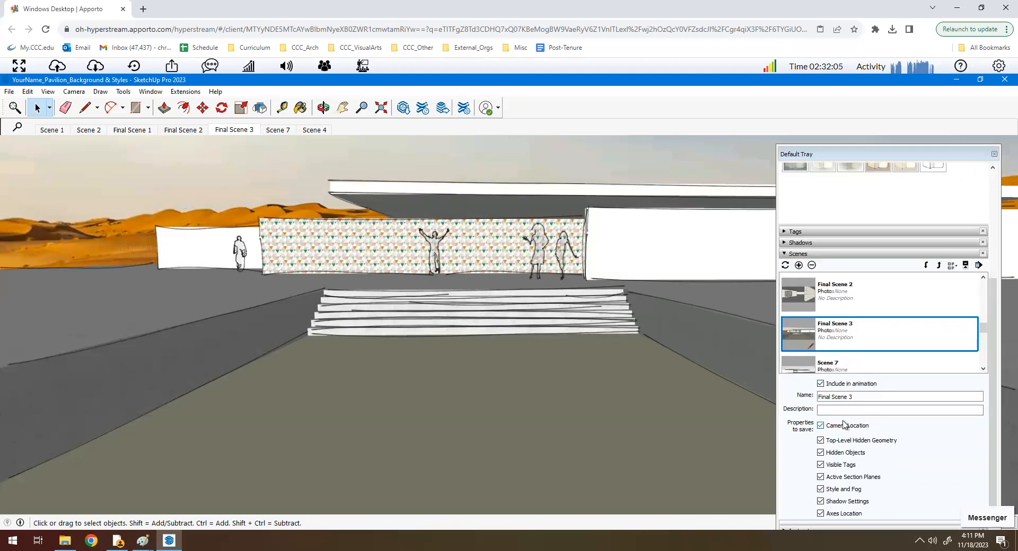
mouse_move(842, 502)
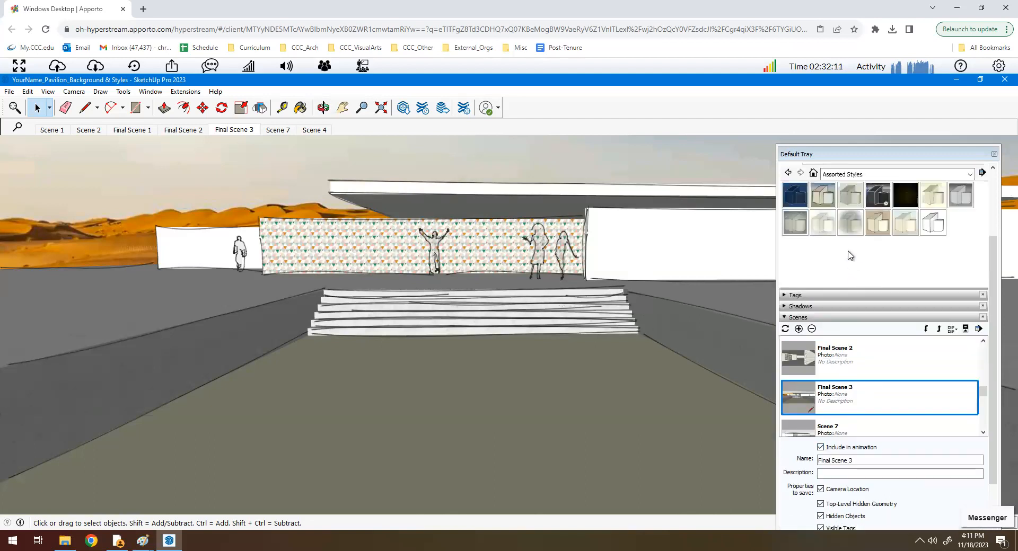
mouse_move(905, 223)
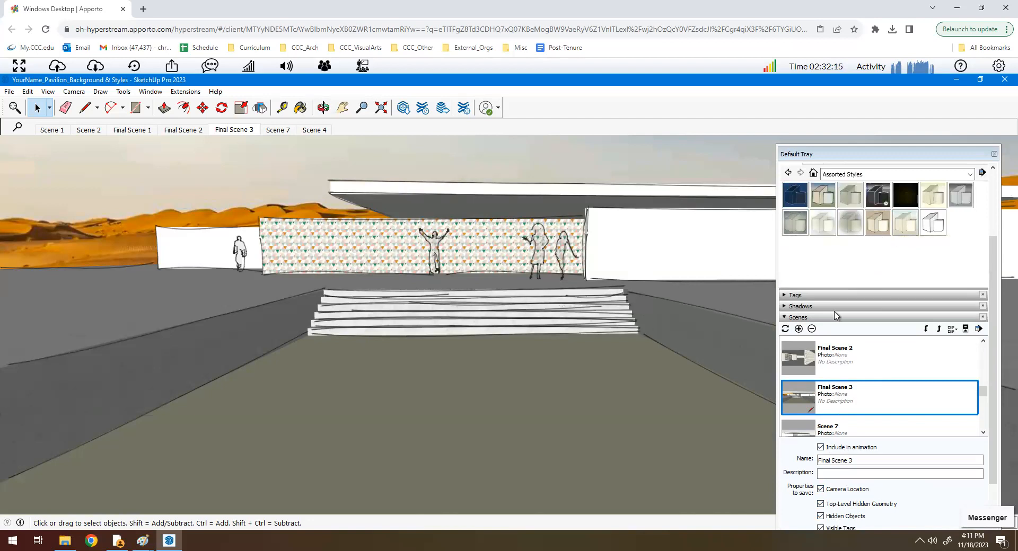
mouse_move(57, 326)
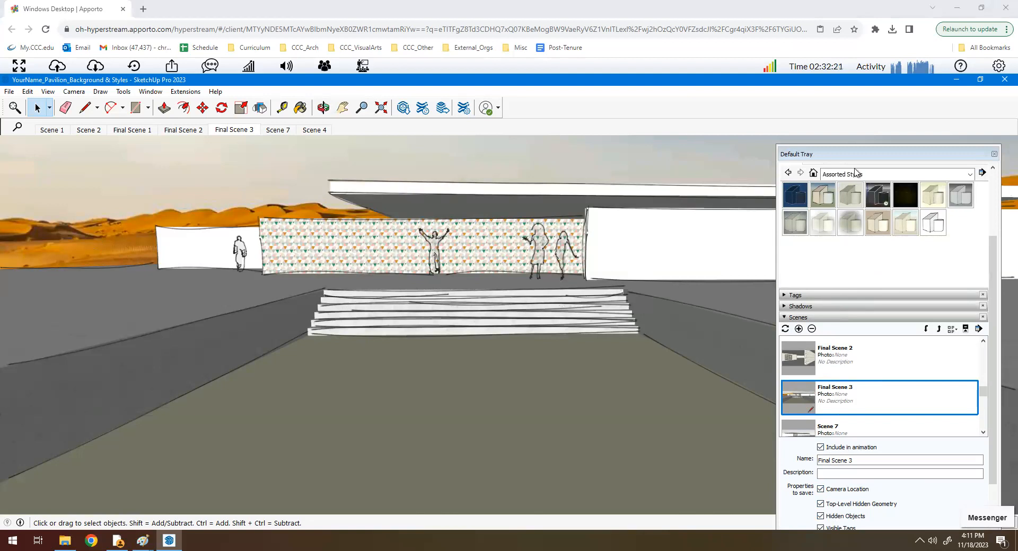
mouse_move(933, 195)
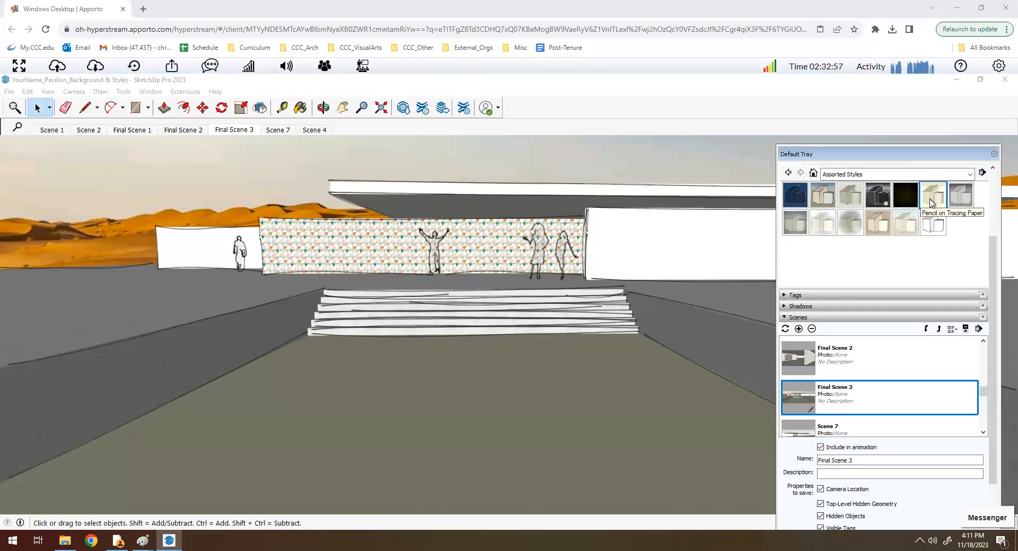
Apply Pencil on Tracing Paper to Final Scenes 3 and 2, updating Final Scene 2
click(932, 195)
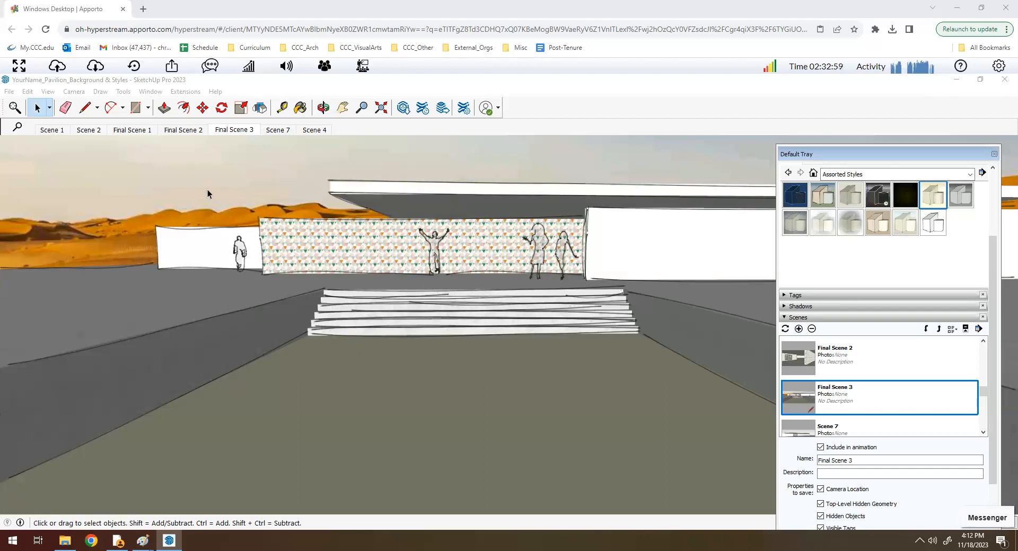
click(183, 129)
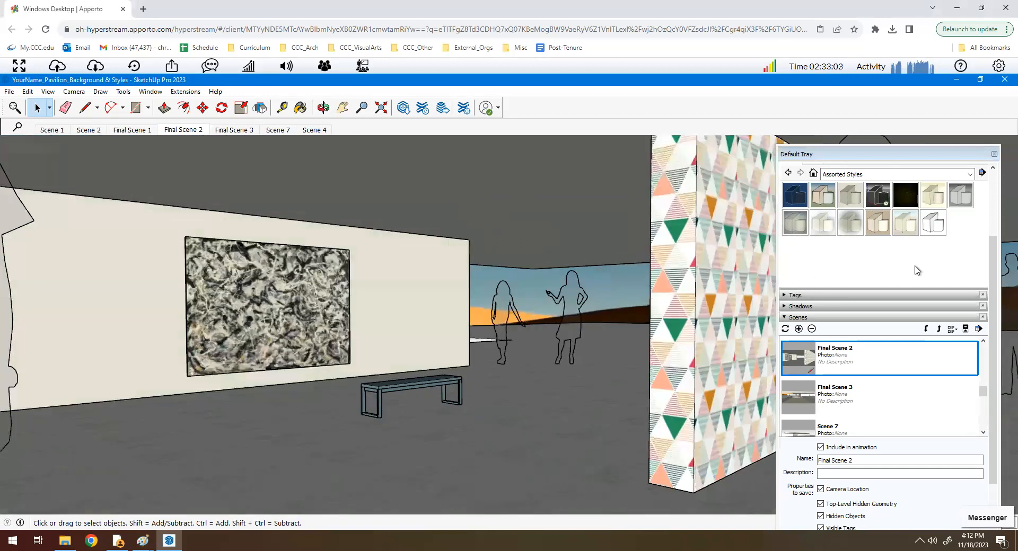
mouse_move(931, 198)
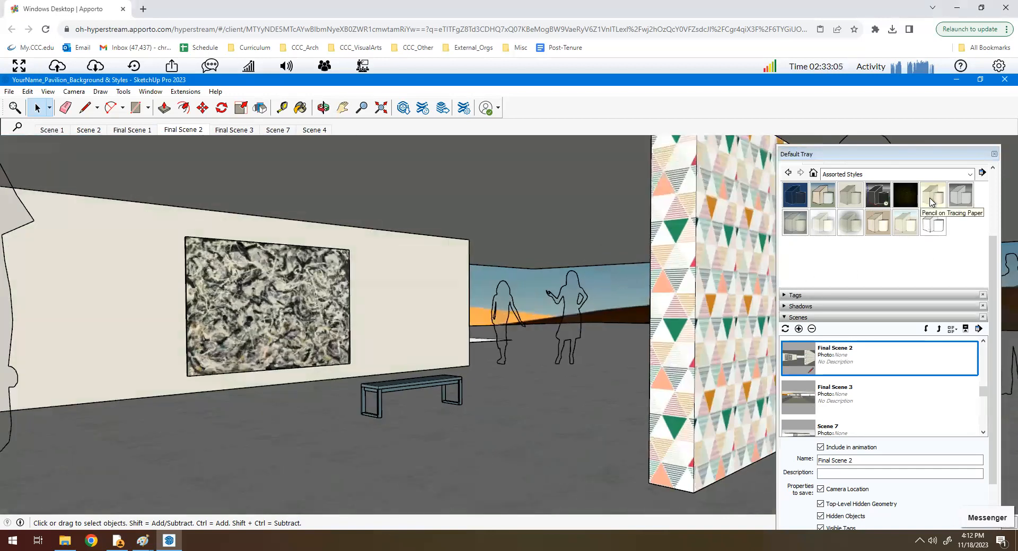
click(932, 194)
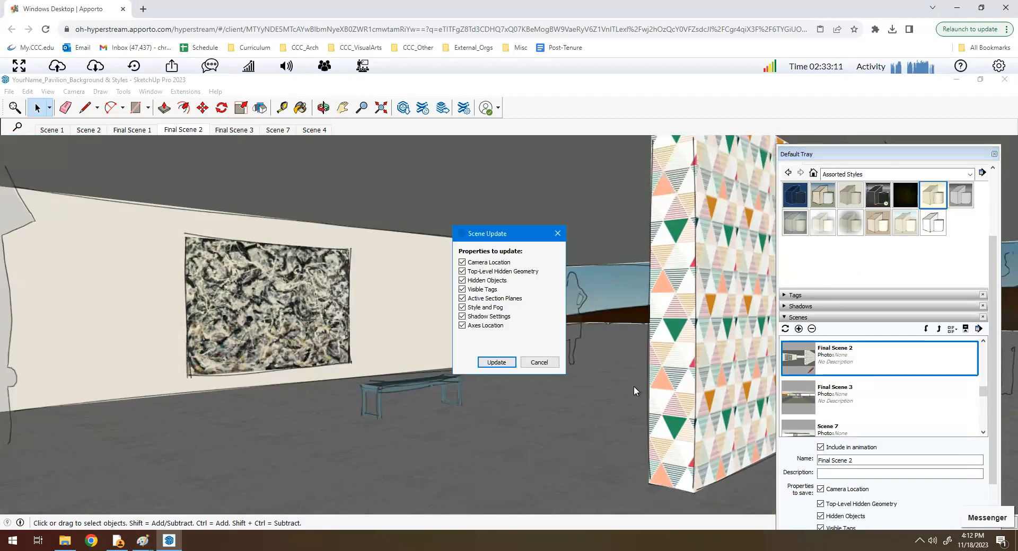
click(496, 362)
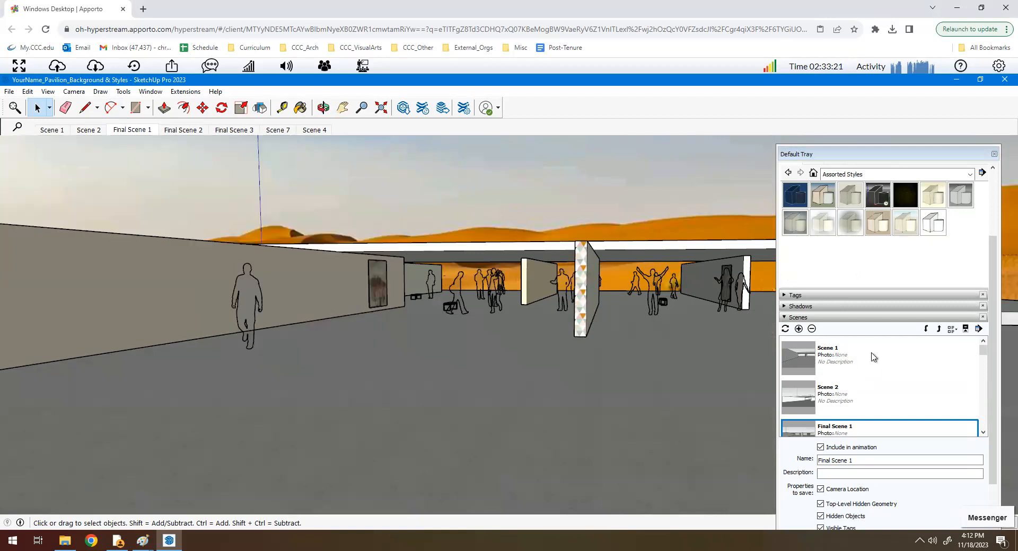
Apply Pencil on Tracing Paper to Final Scene 1 and confirm the scene update
click(933, 194)
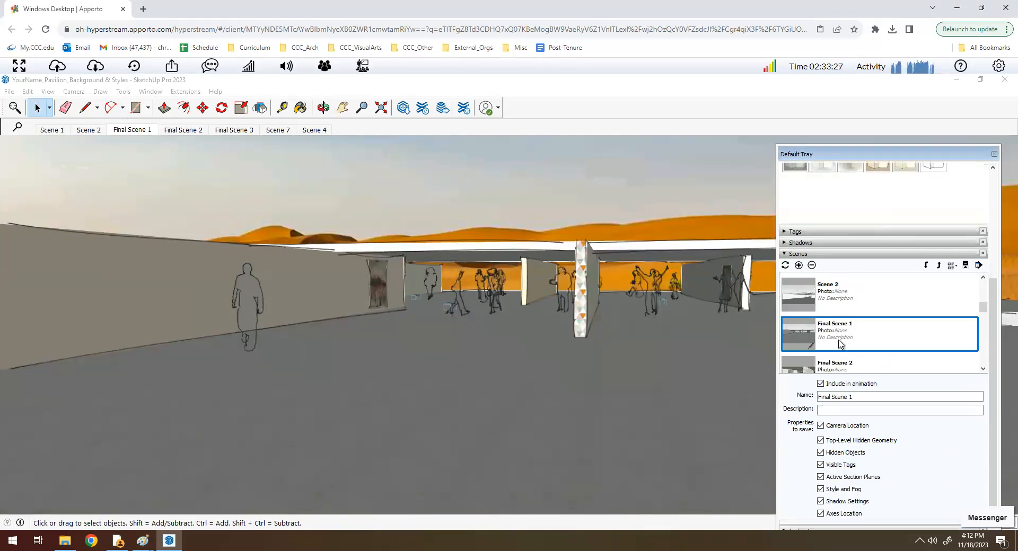
click(783, 265)
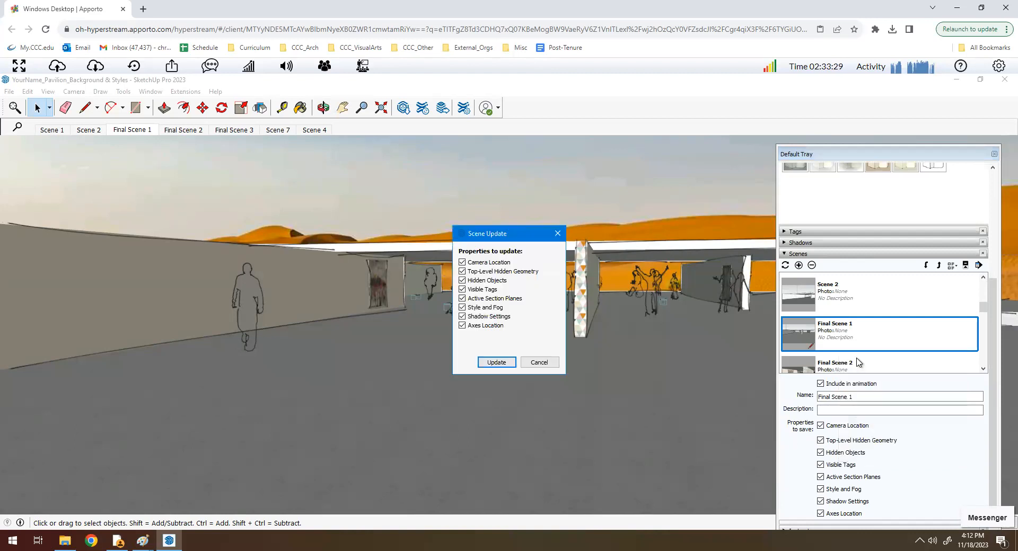
click(496, 363)
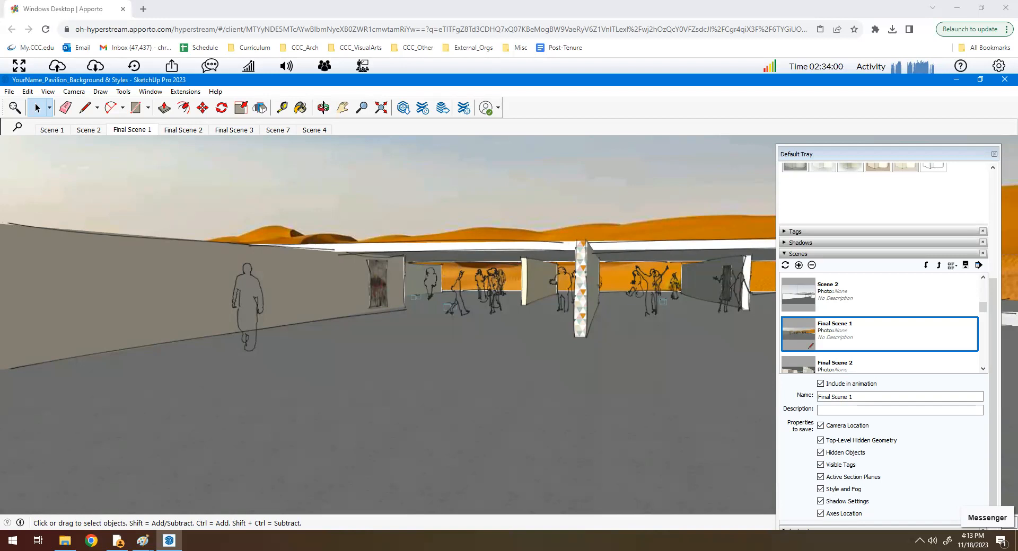
mouse_move(441, 294)
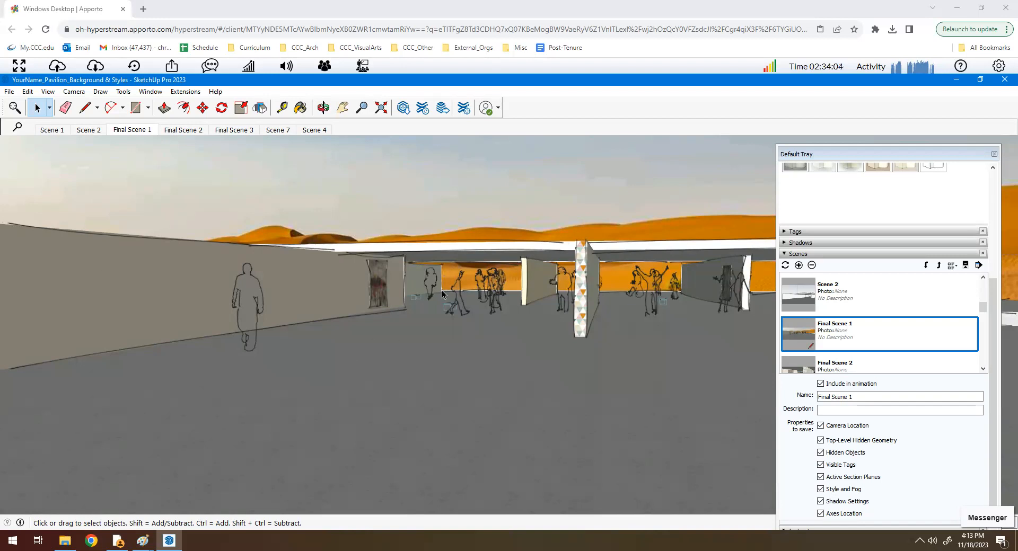
mouse_move(846, 210)
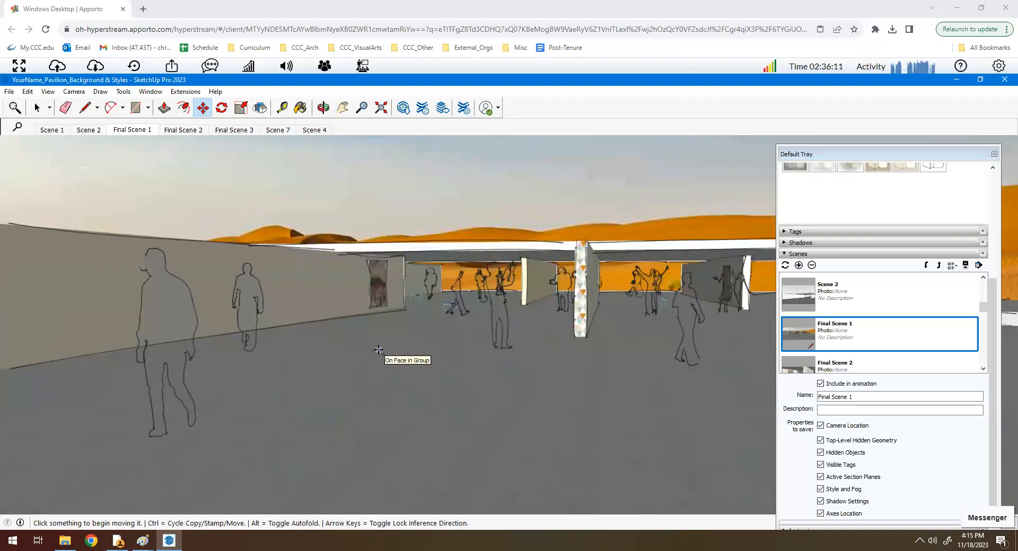
mouse_move(510, 387)
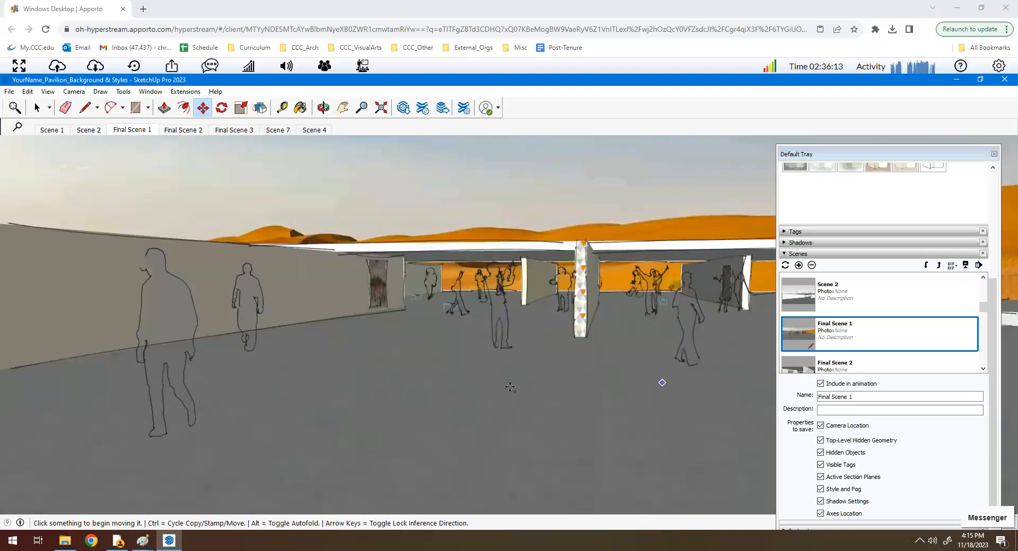
mouse_move(491, 397)
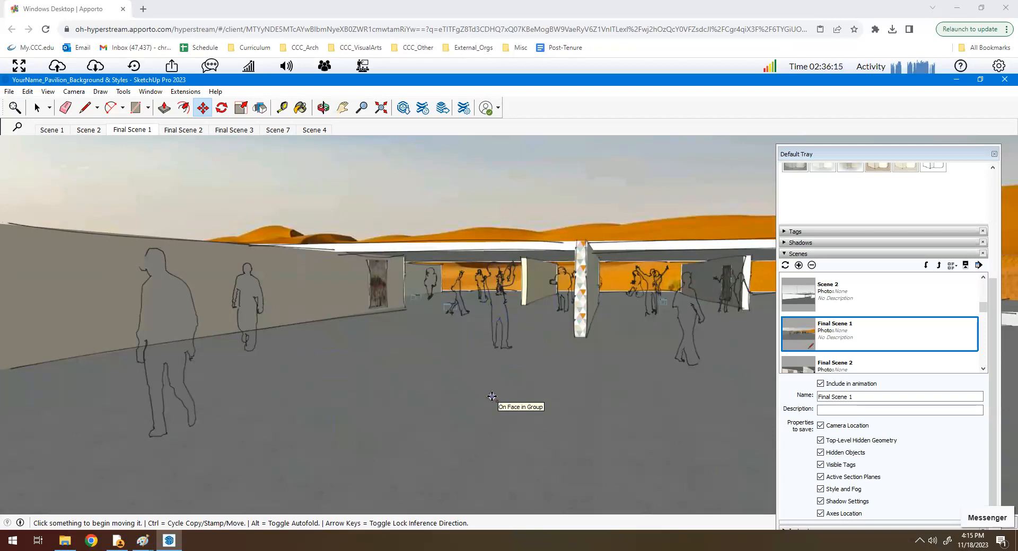
mouse_move(8, 289)
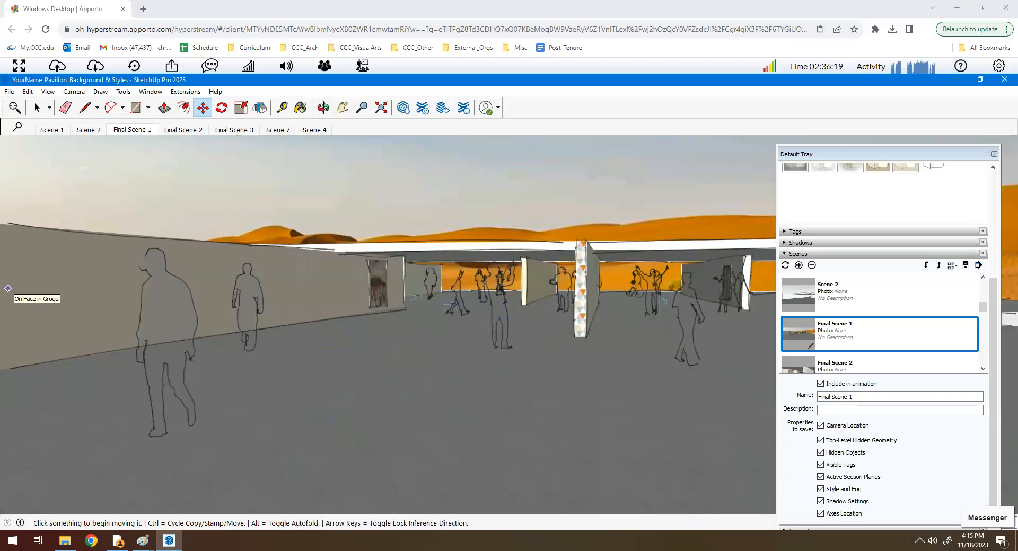